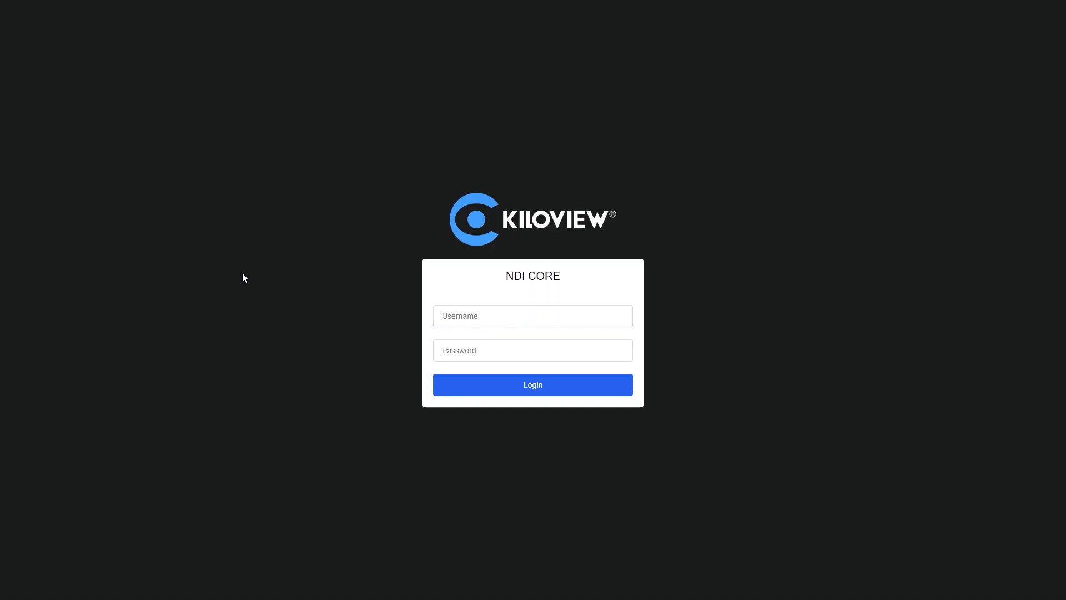
# - Sign in with username and password and land on the NDI CORE dashboard
pyautogui.click(532, 315)
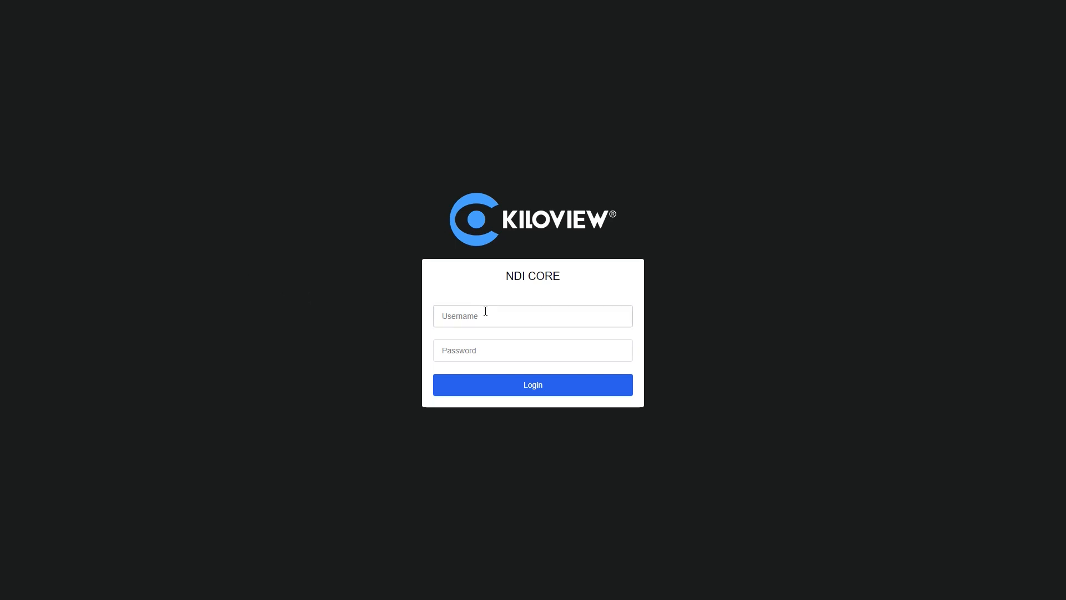
pyautogui.click(532, 315)
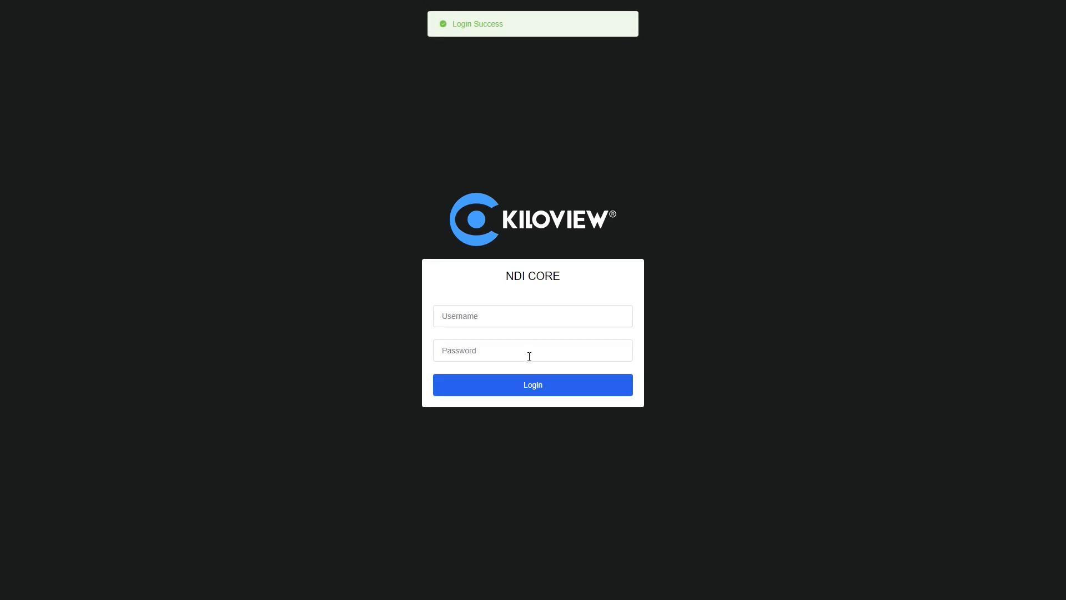
pyautogui.click(532, 385)
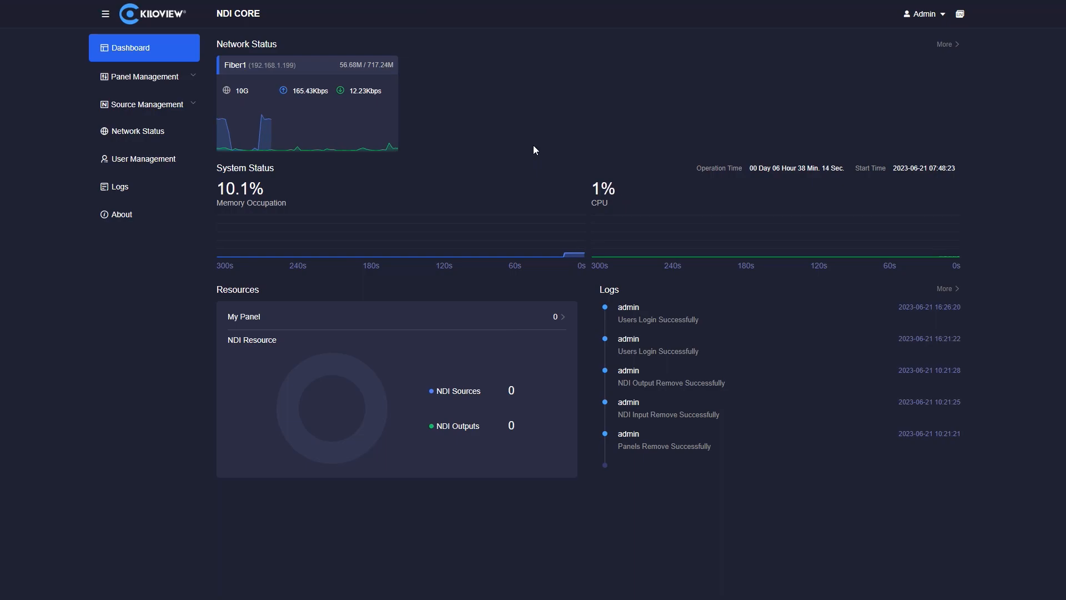
pyautogui.moveTo(143, 77)
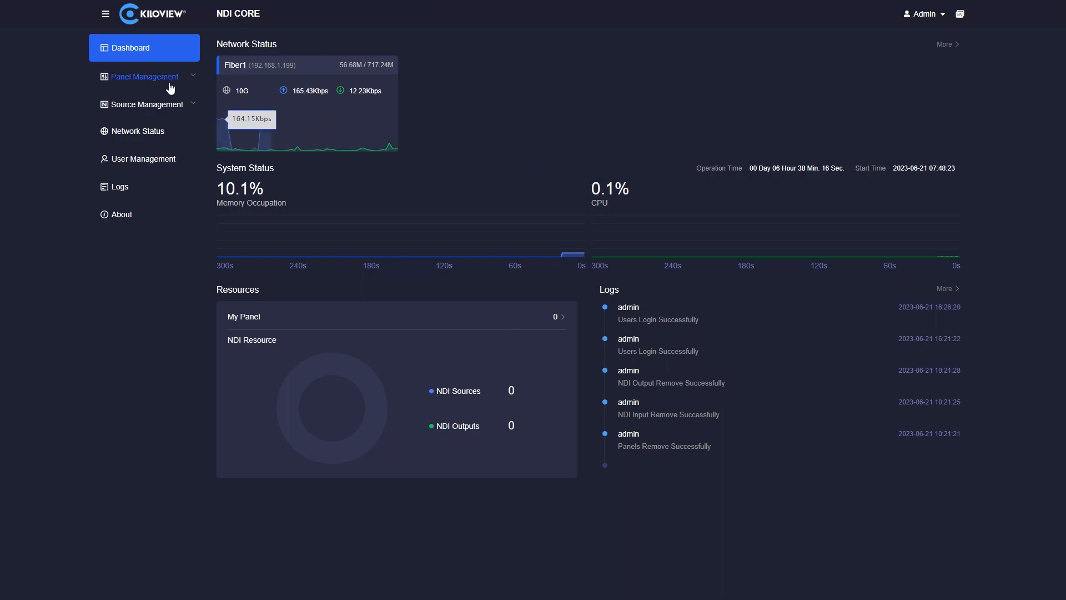
# - Add all nine public auto-discovered NDI sources as NDI inputs
pyautogui.click(145, 104)
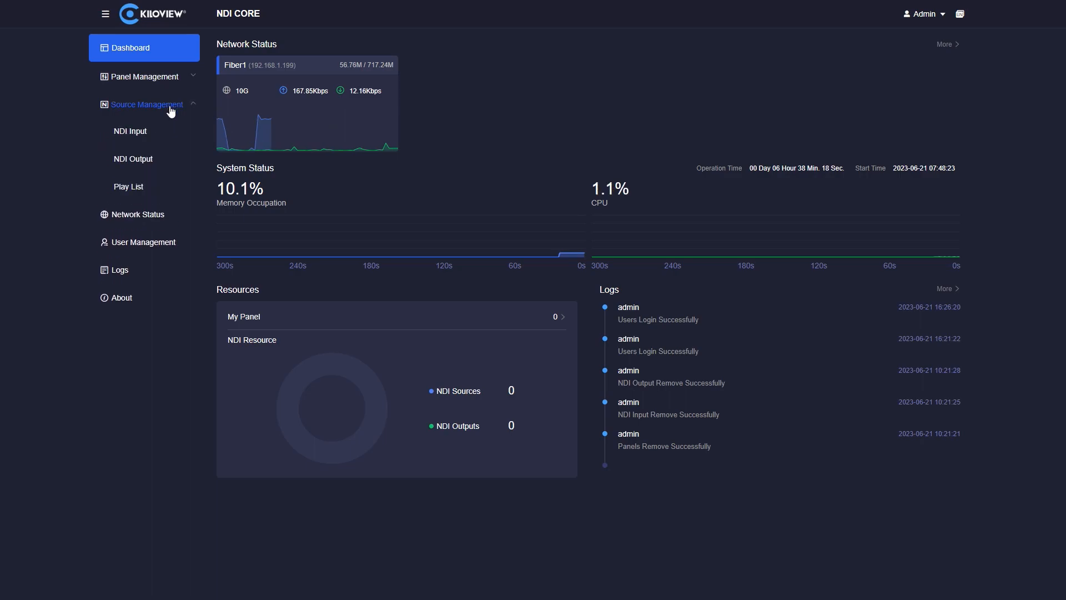
pyautogui.click(129, 131)
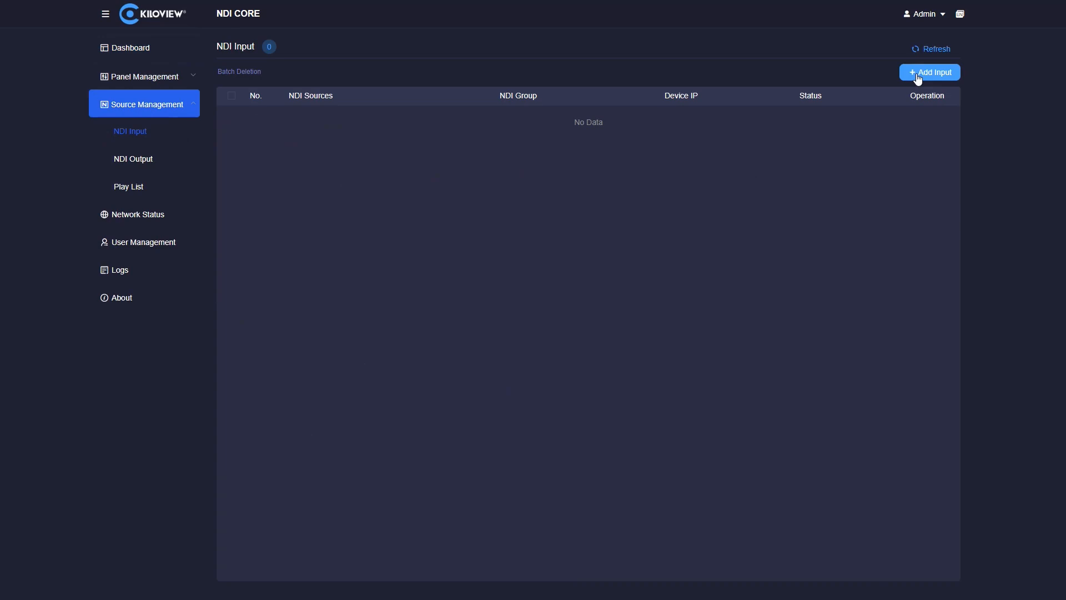
pyautogui.click(929, 72)
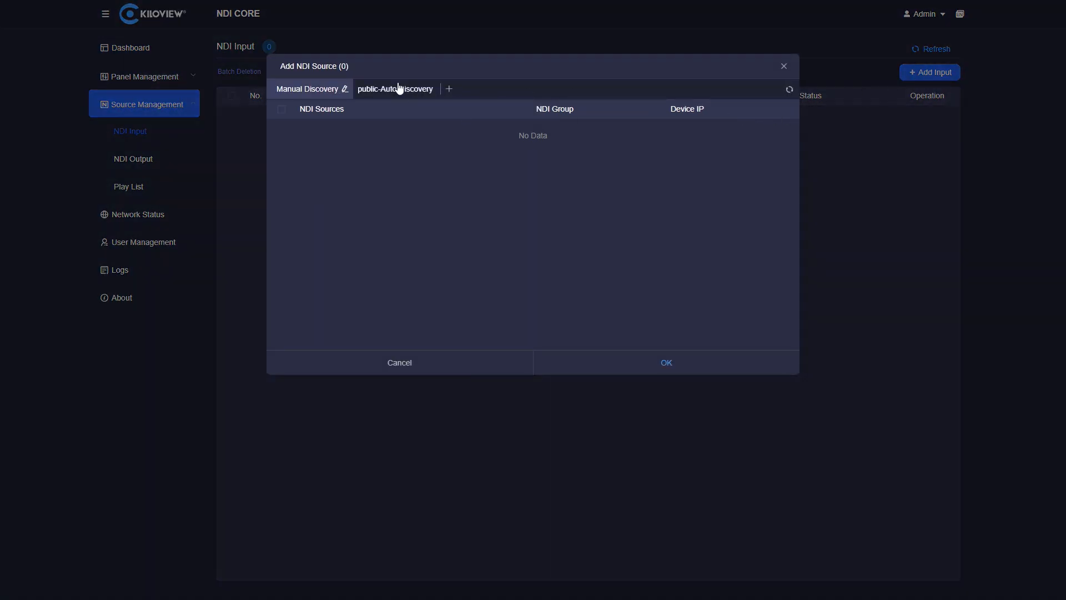
pyautogui.click(395, 89)
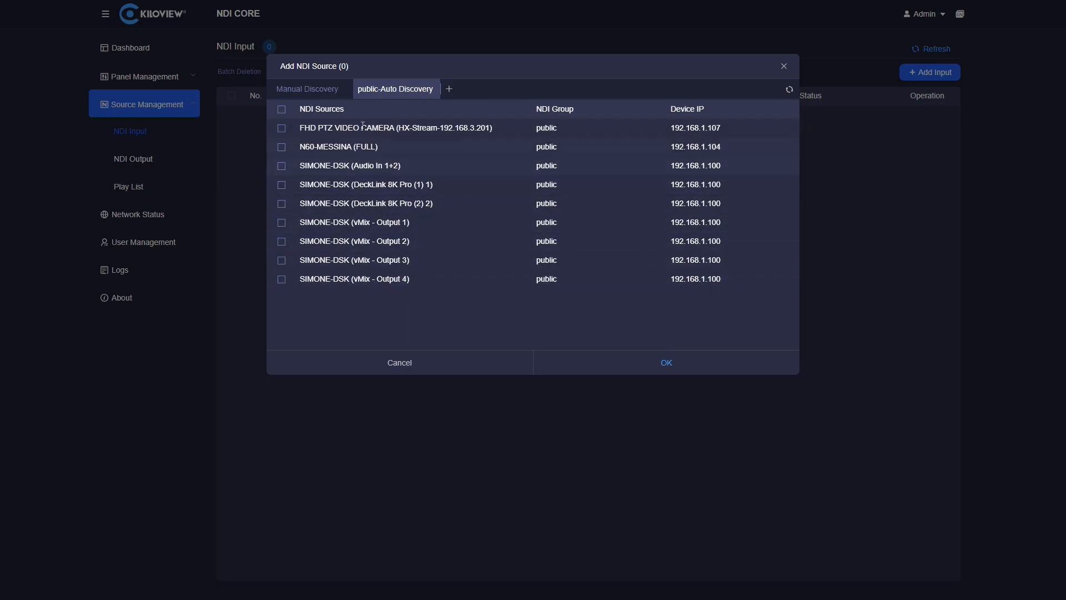
pyautogui.click(281, 109)
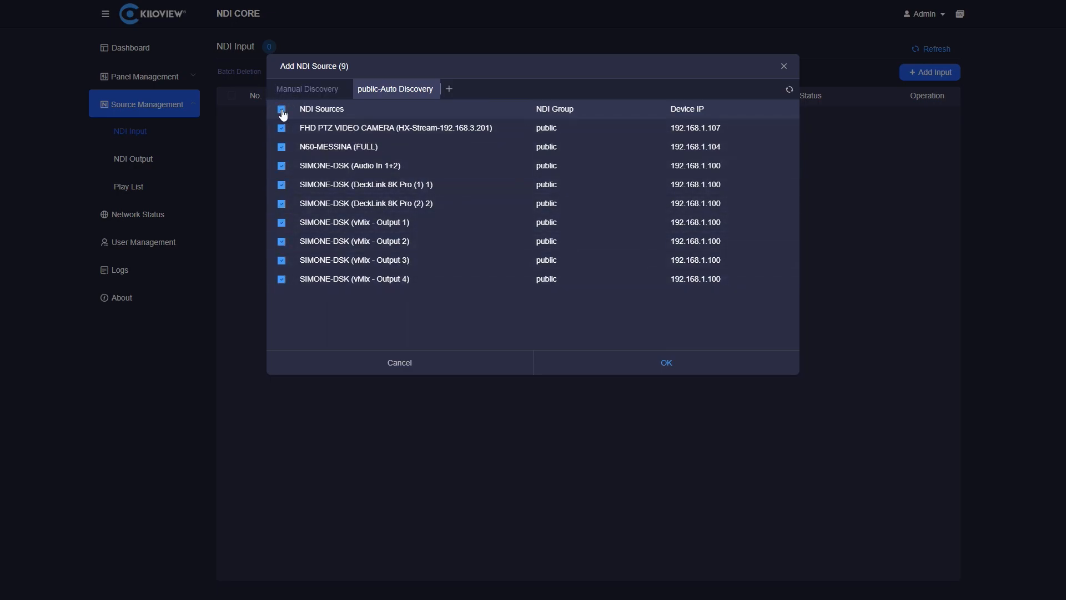
pyautogui.click(665, 362)
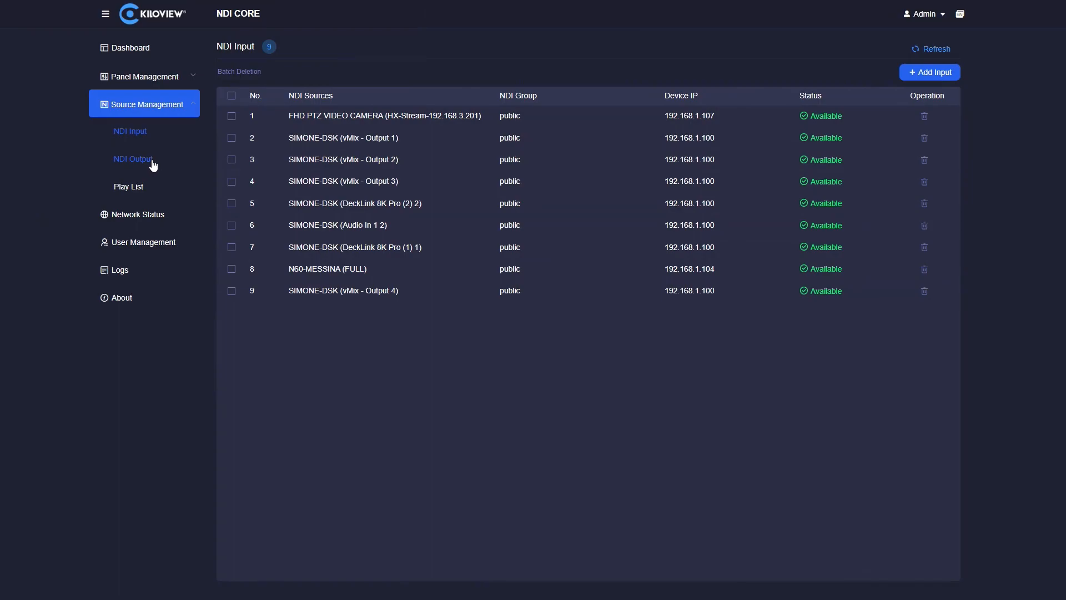
# - Create four public NDI outputs, Output1 through Output4, in the output list
pyautogui.click(132, 159)
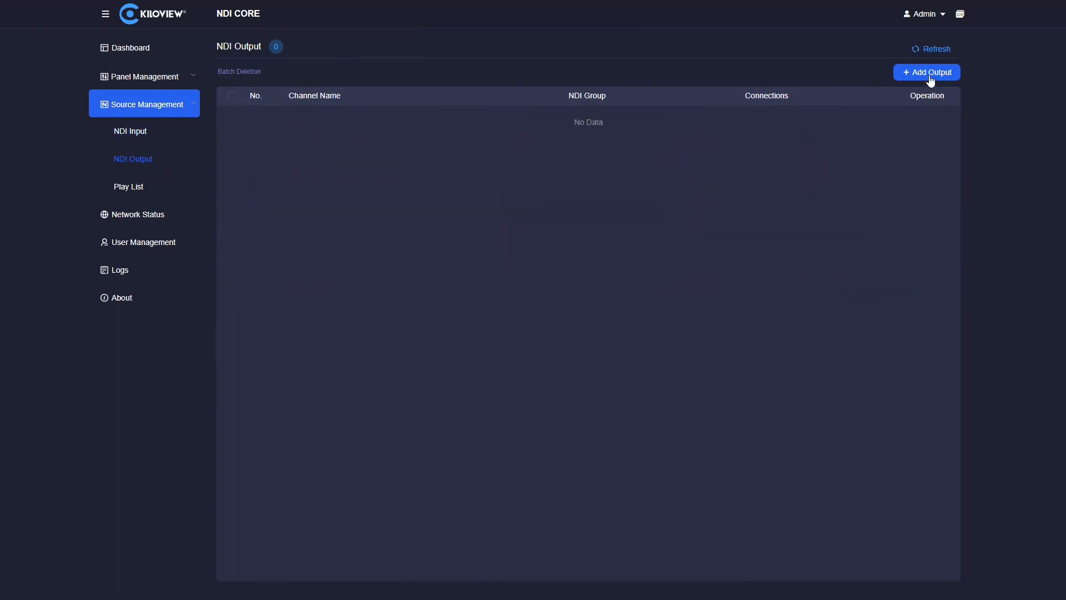
pyautogui.click(926, 73)
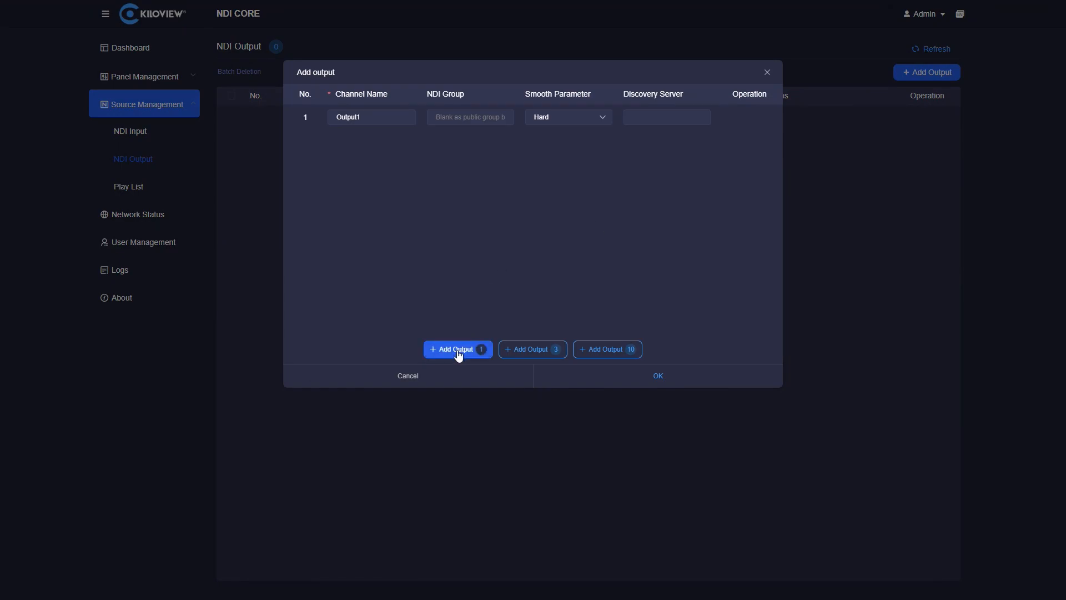
pyautogui.click(458, 349)
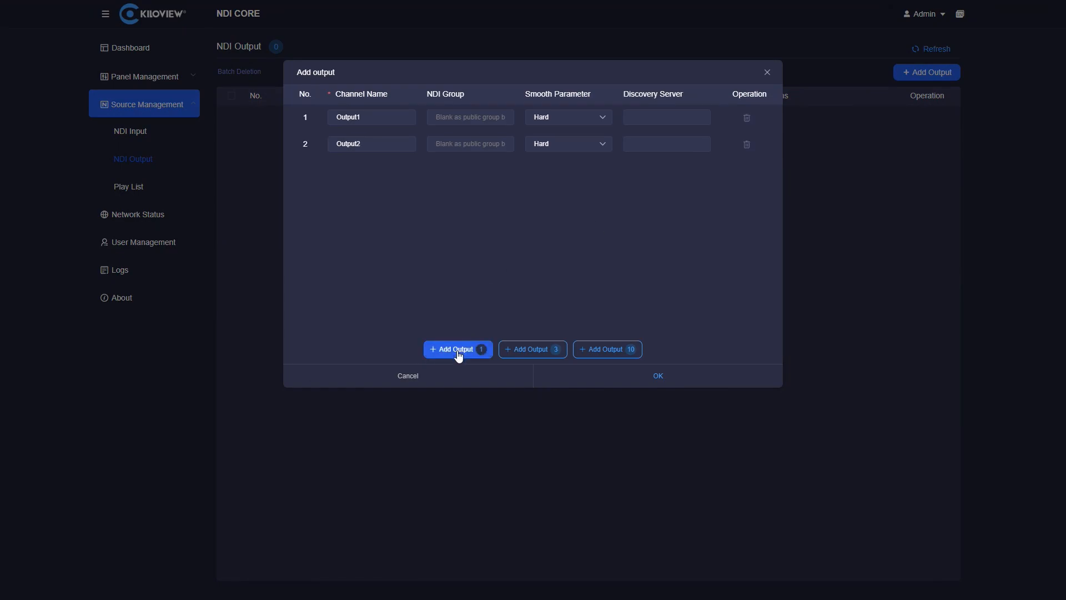
pyautogui.click(458, 348)
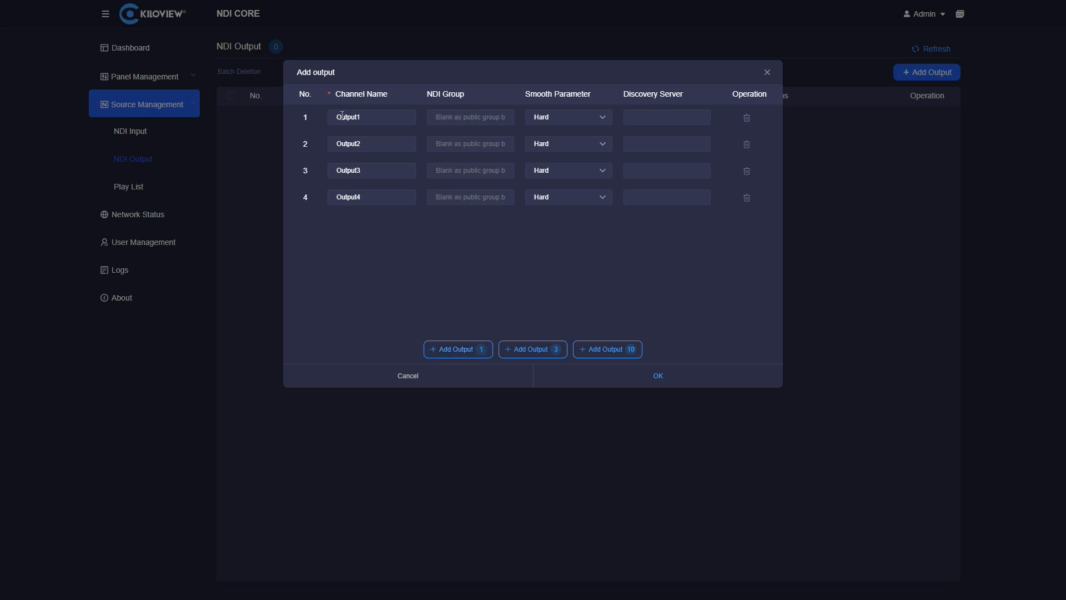
pyautogui.click(656, 375)
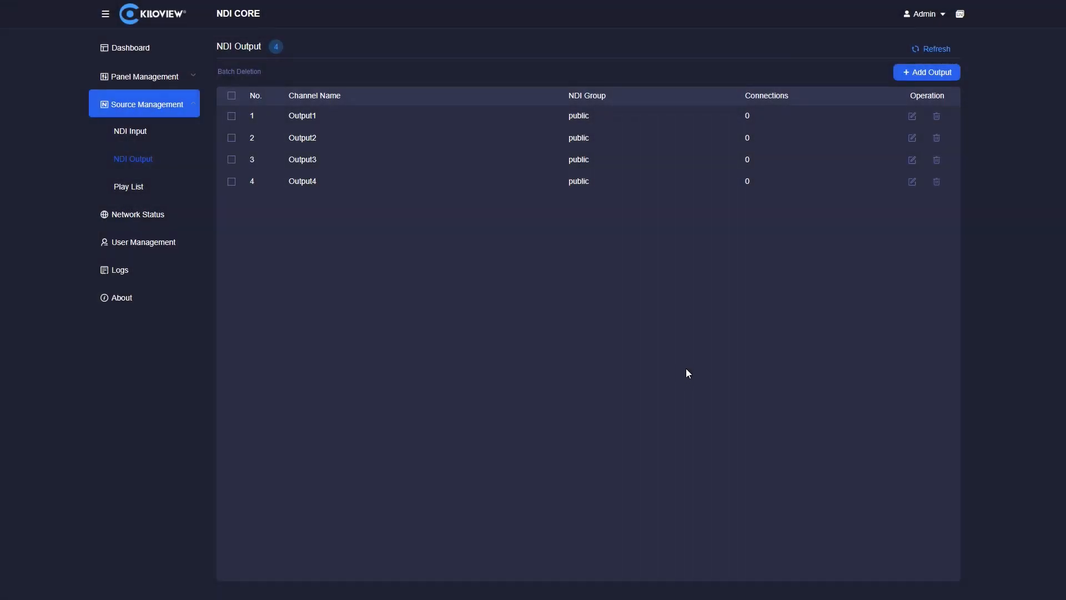
pyautogui.moveTo(350, 215)
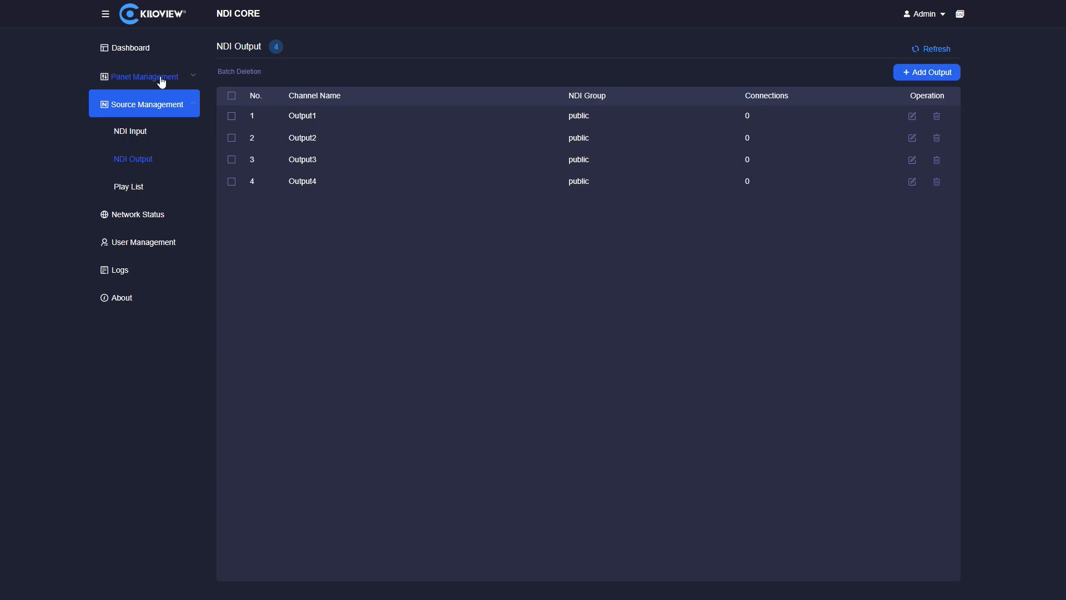
# - Create a new panel named TEST in Panel Management
pyautogui.click(144, 77)
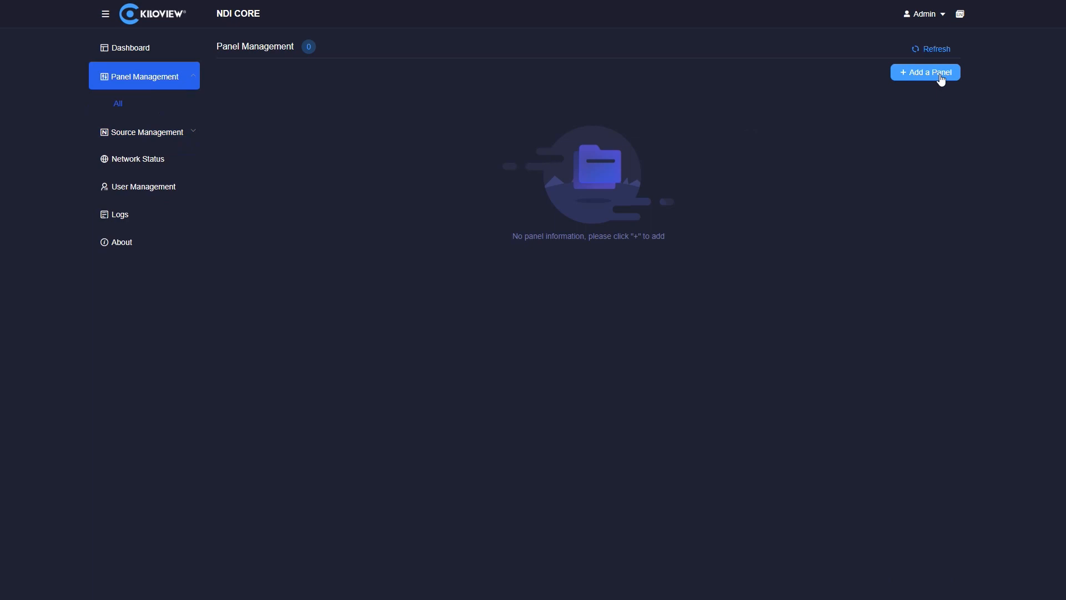
pyautogui.click(925, 72)
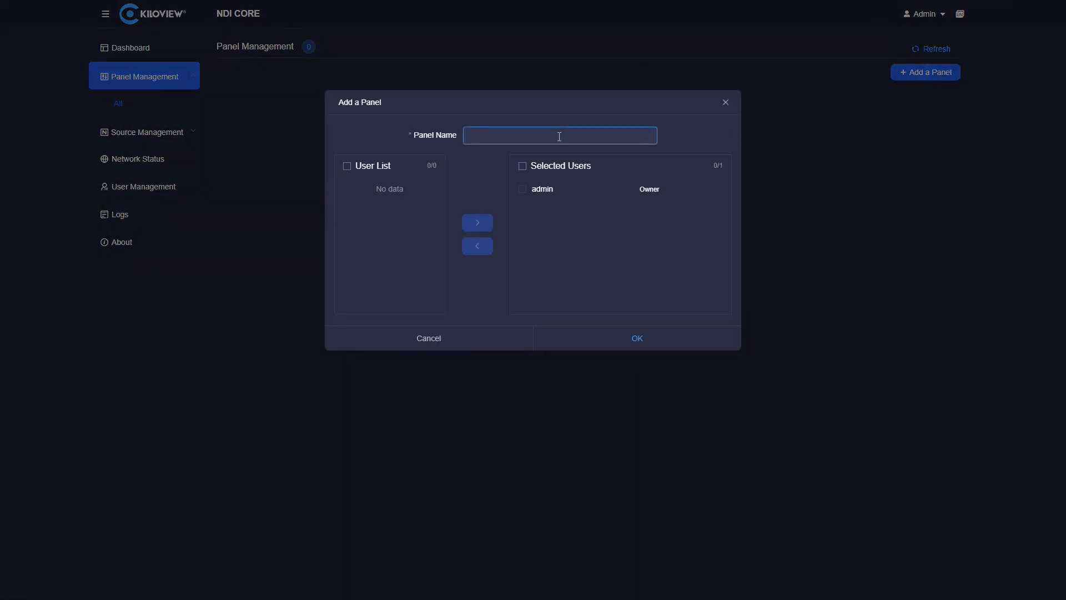
pyautogui.write('TEST')
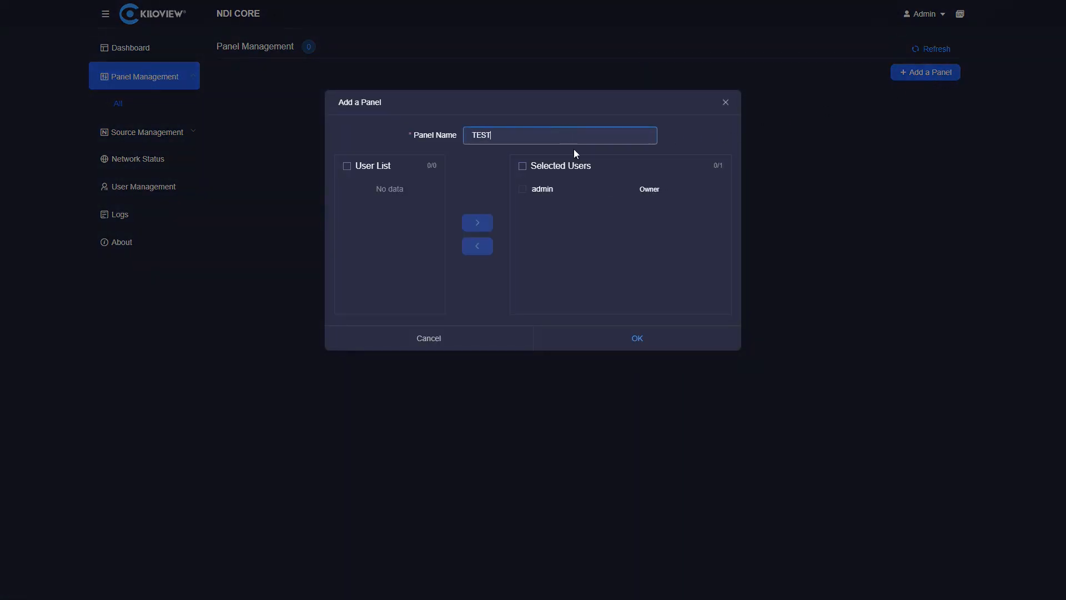
pyautogui.click(635, 338)
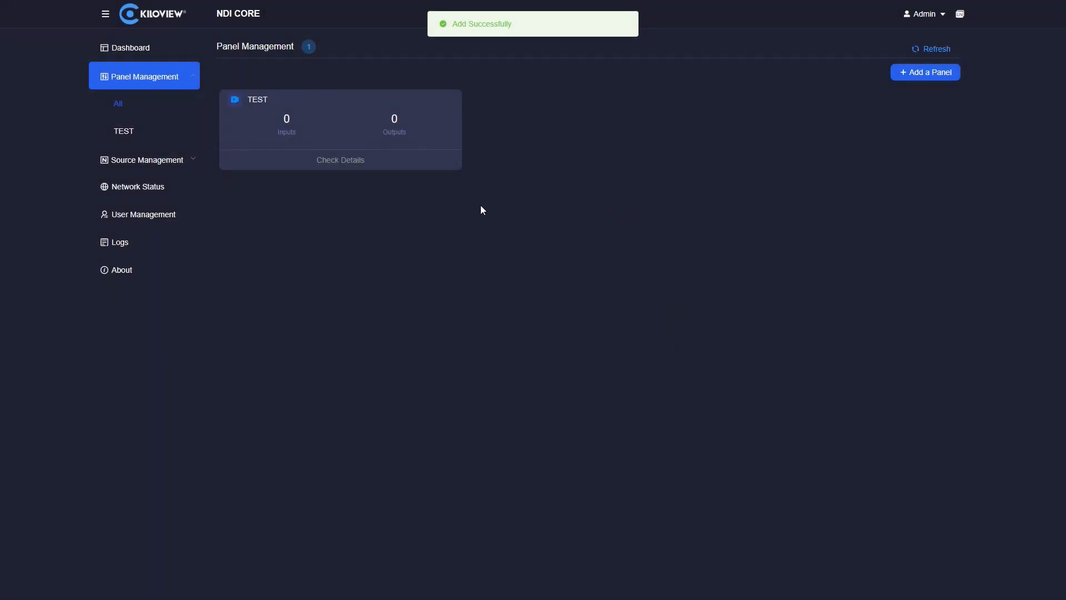
pyautogui.moveTo(340, 160)
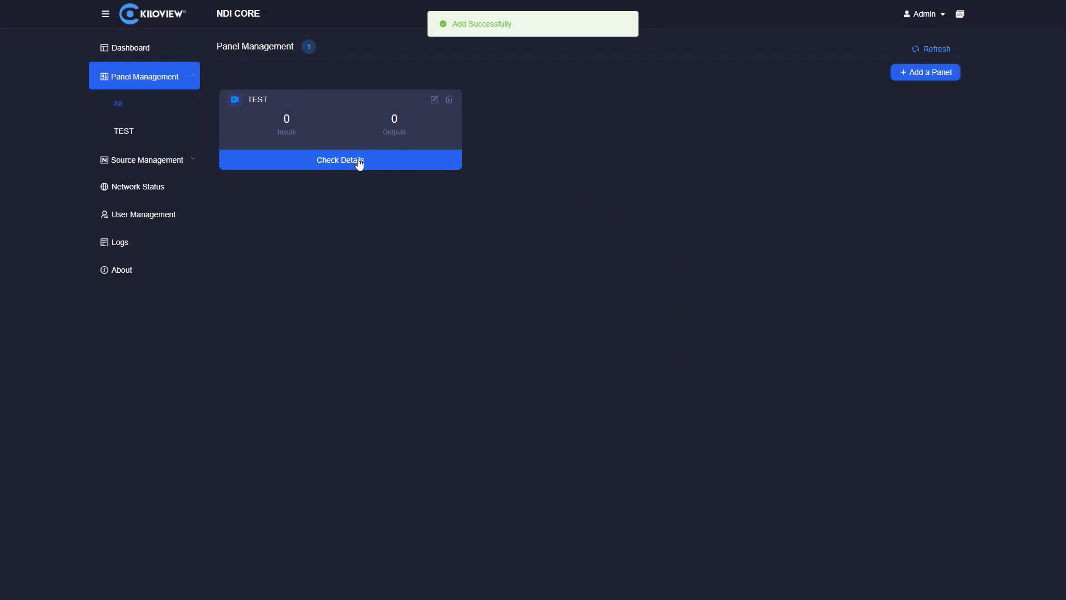
# - Add all nine NDI sources as inputs of the TEST panel and save
pyautogui.click(339, 160)
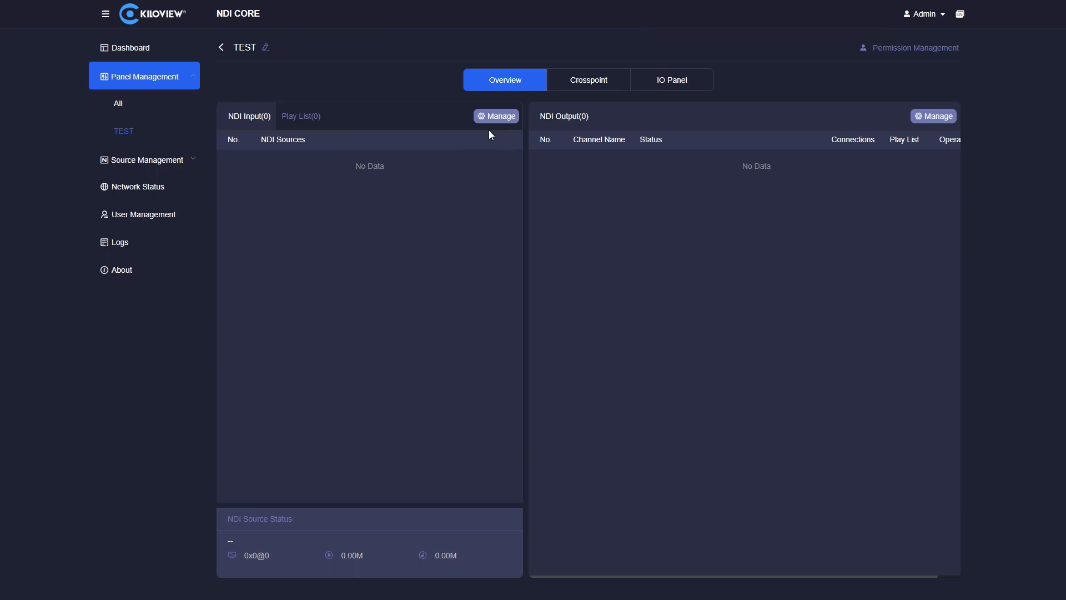
pyautogui.moveTo(477, 145)
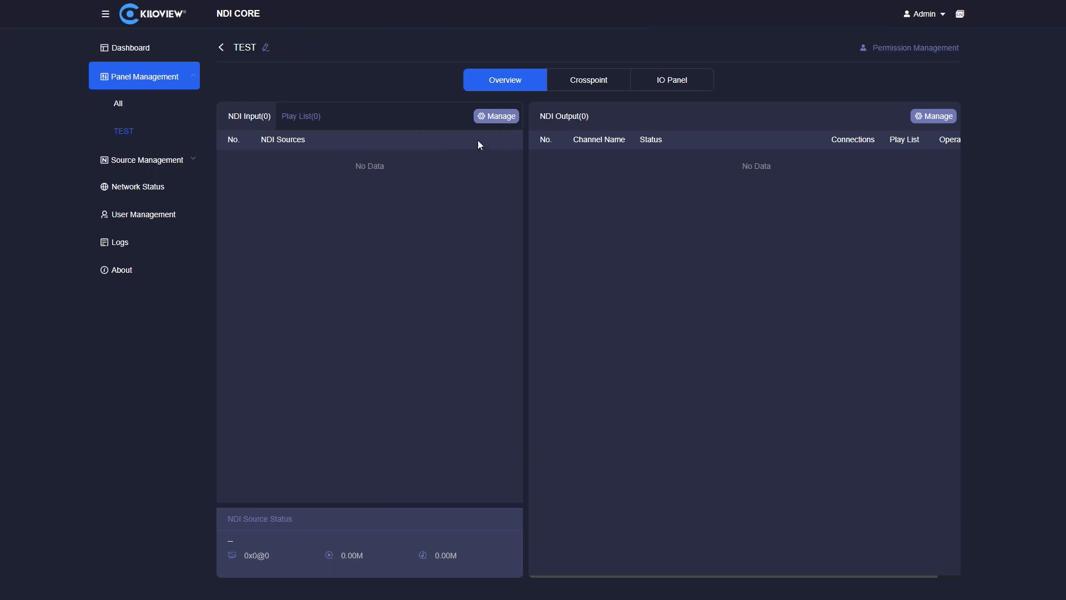
pyautogui.moveTo(665, 143)
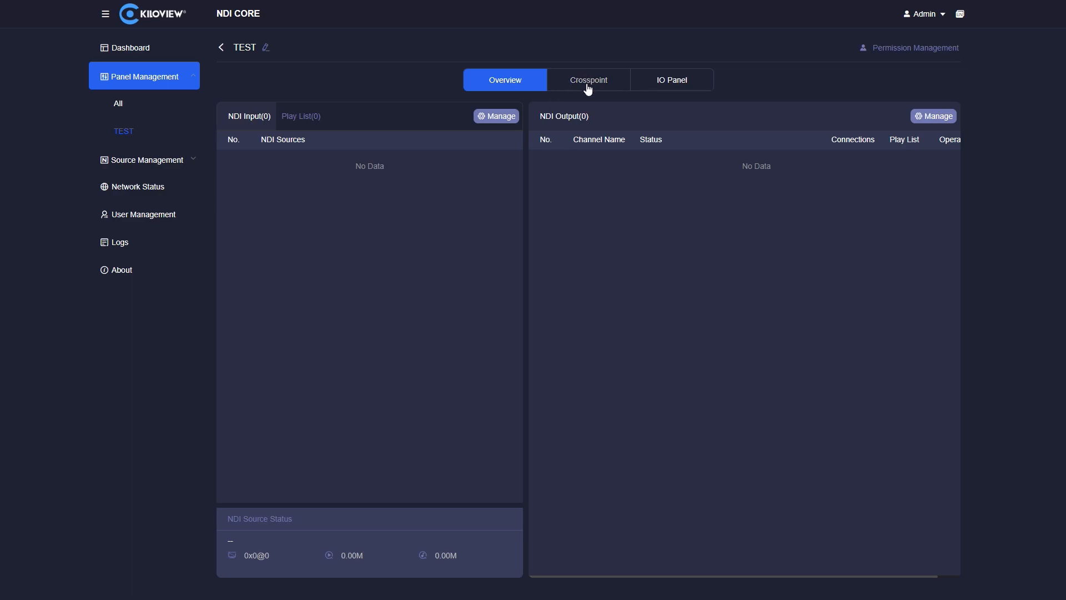
pyautogui.moveTo(497, 116)
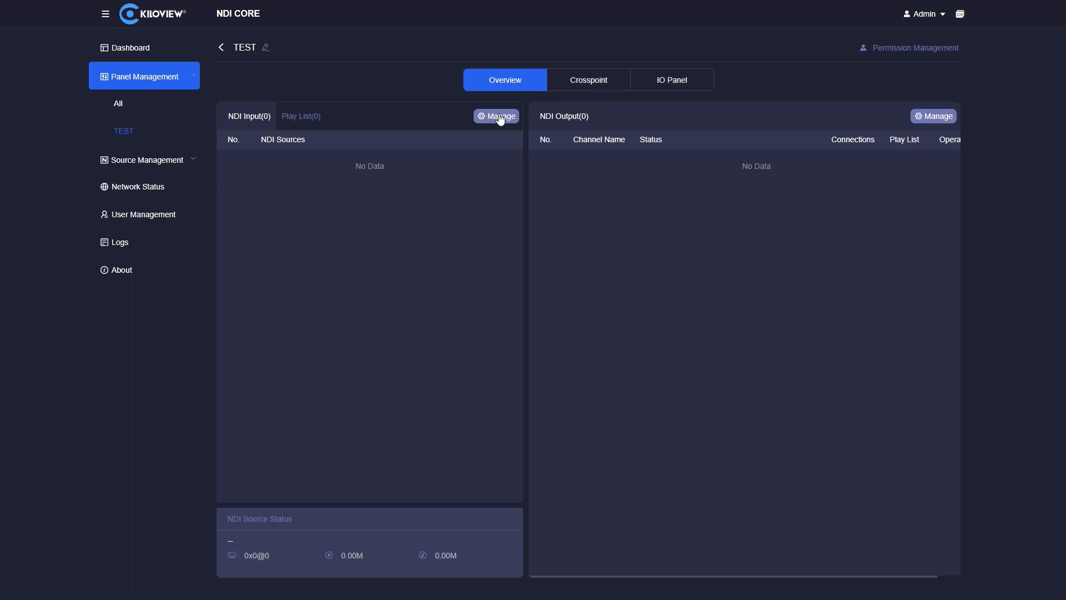
pyautogui.click(497, 116)
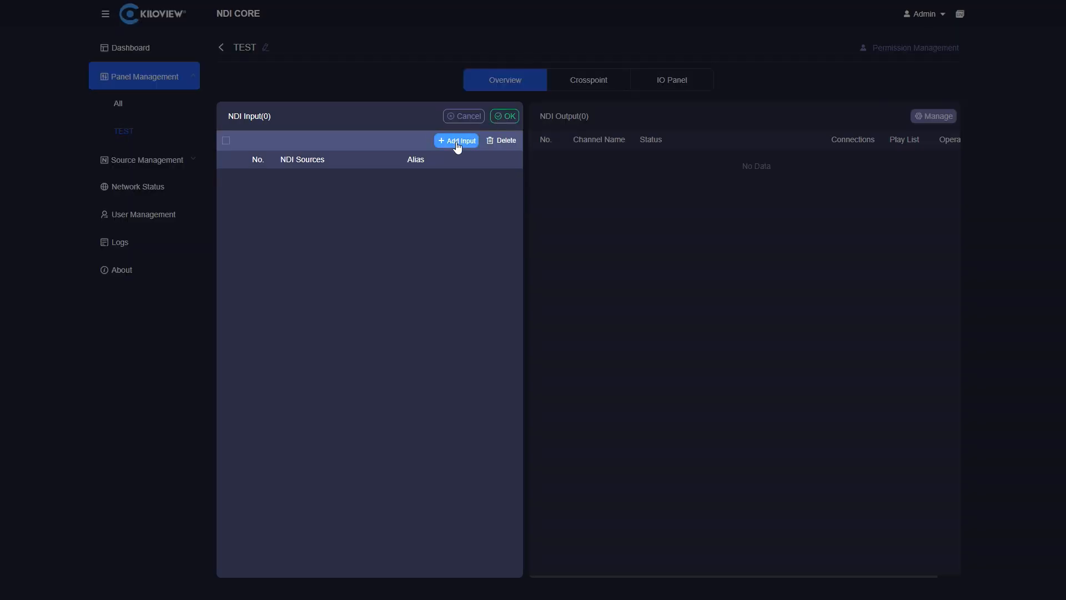
pyautogui.click(456, 140)
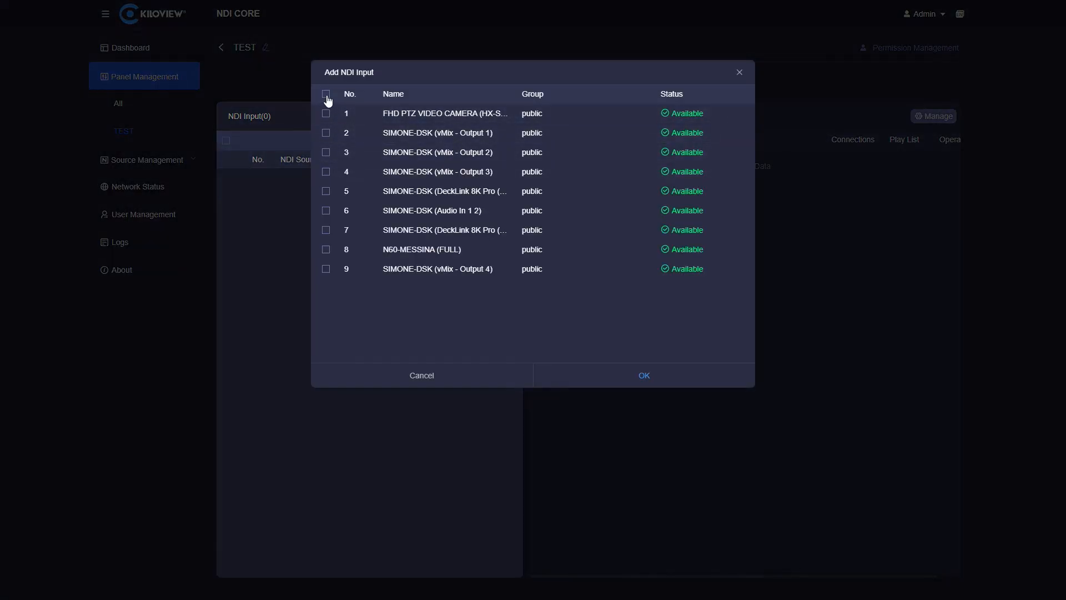
pyautogui.click(326, 94)
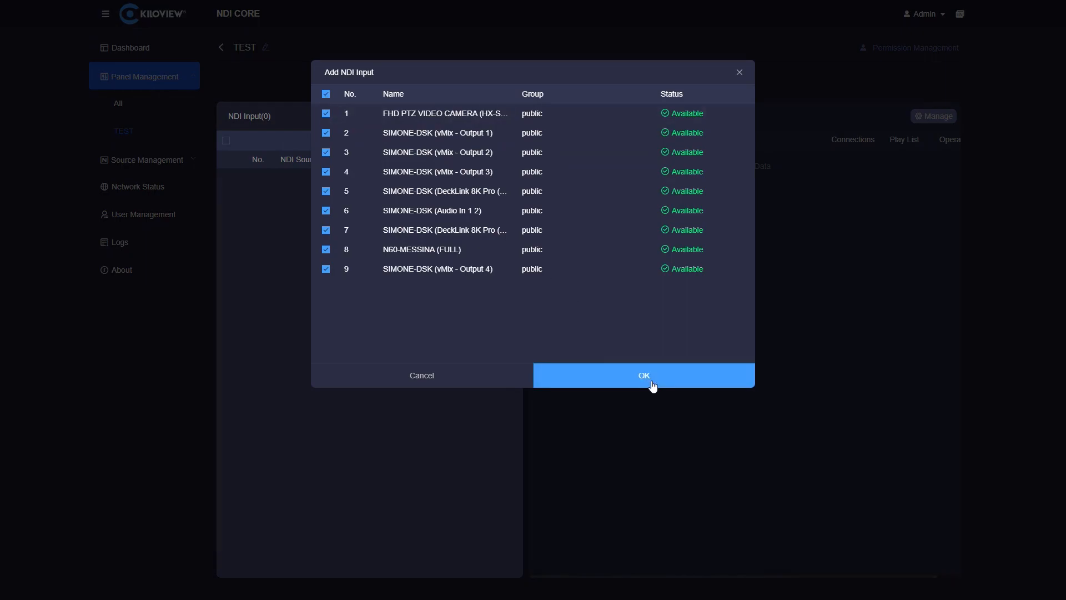
pyautogui.click(643, 374)
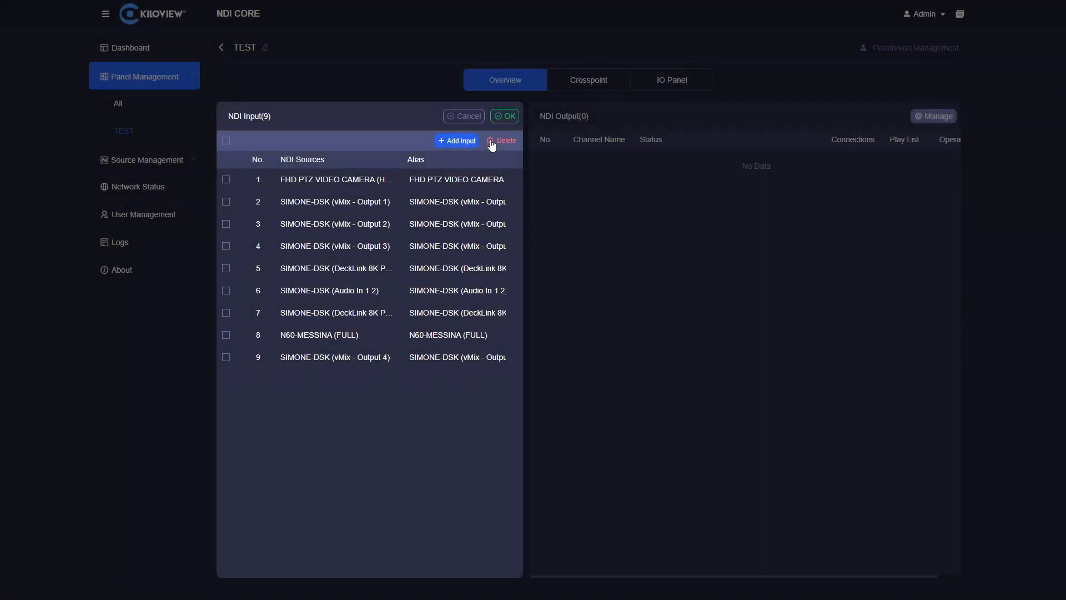
pyautogui.click(504, 115)
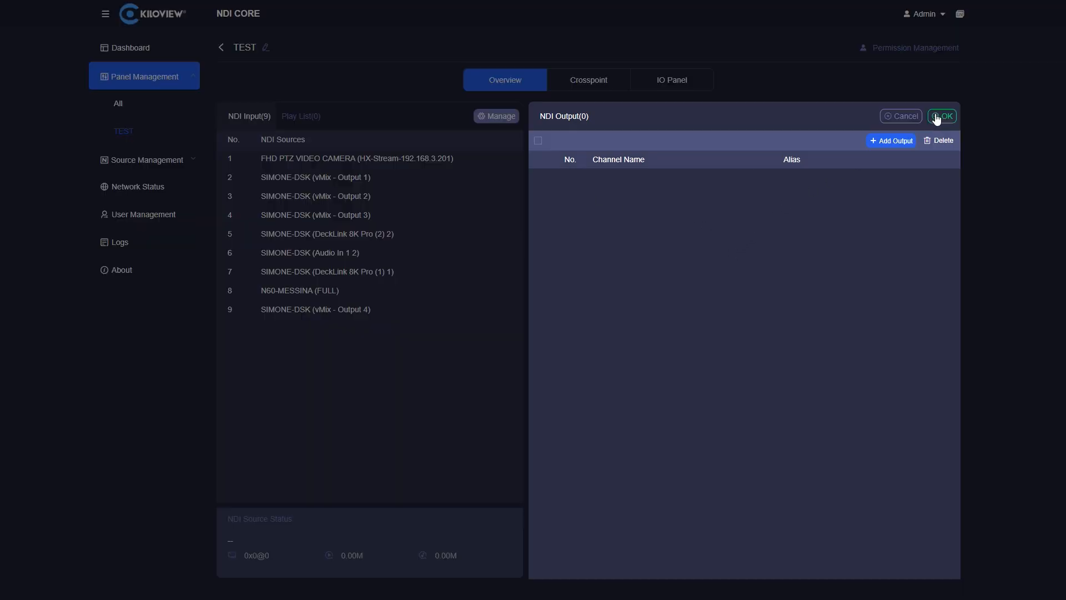
# - Add the four server outputs Output1–Output4 to the TEST panel
pyautogui.click(892, 140)
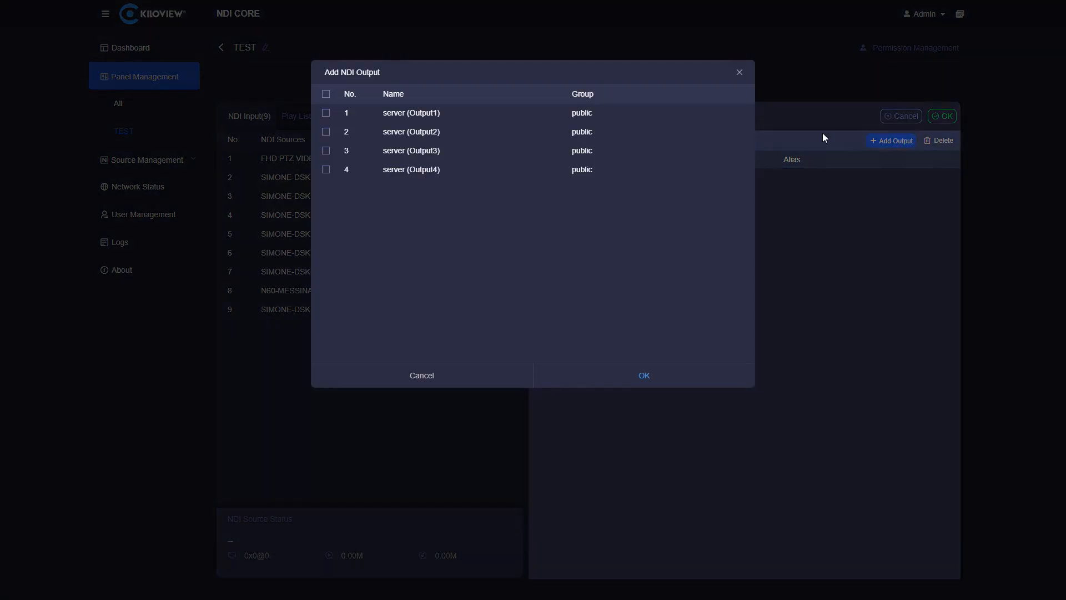
pyautogui.click(325, 93)
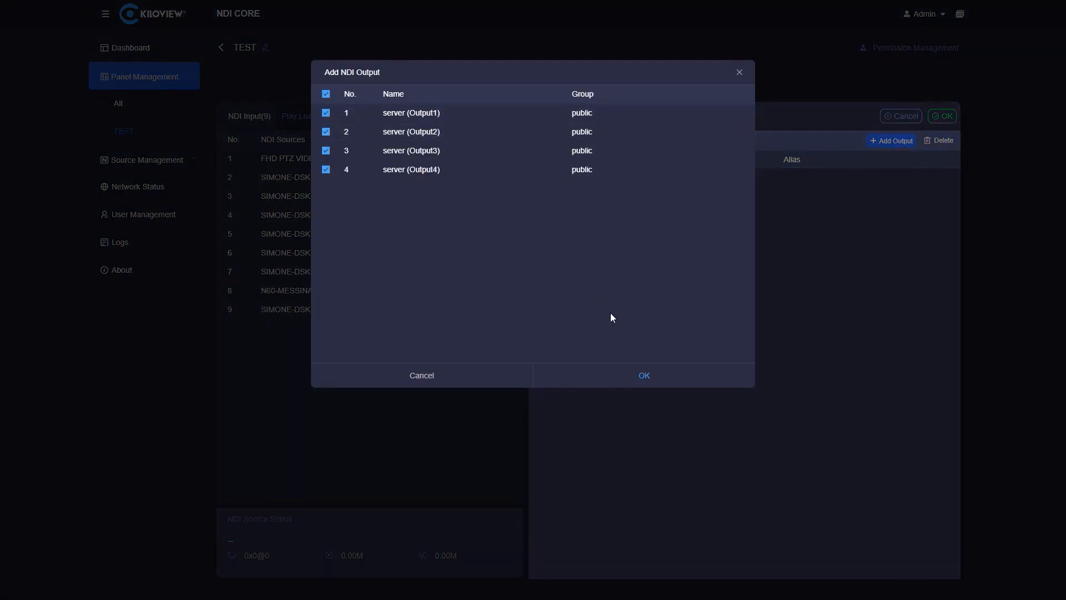
pyautogui.click(643, 376)
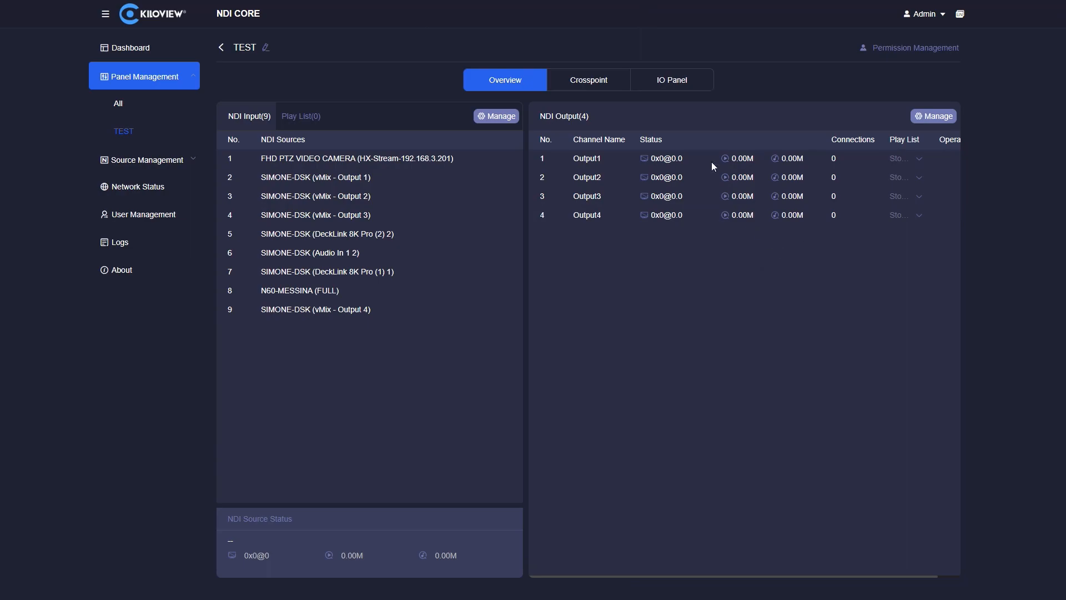
# - Show the TEST panel's Crosspoint grid of nine inputs against four outputs
pyautogui.click(587, 80)
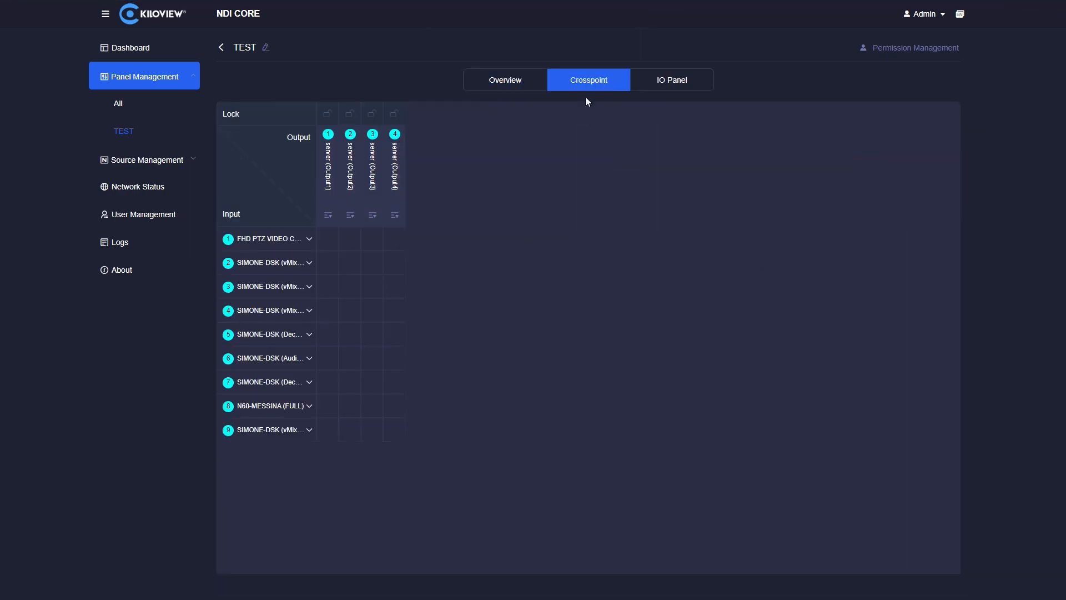
pyautogui.moveTo(305, 182)
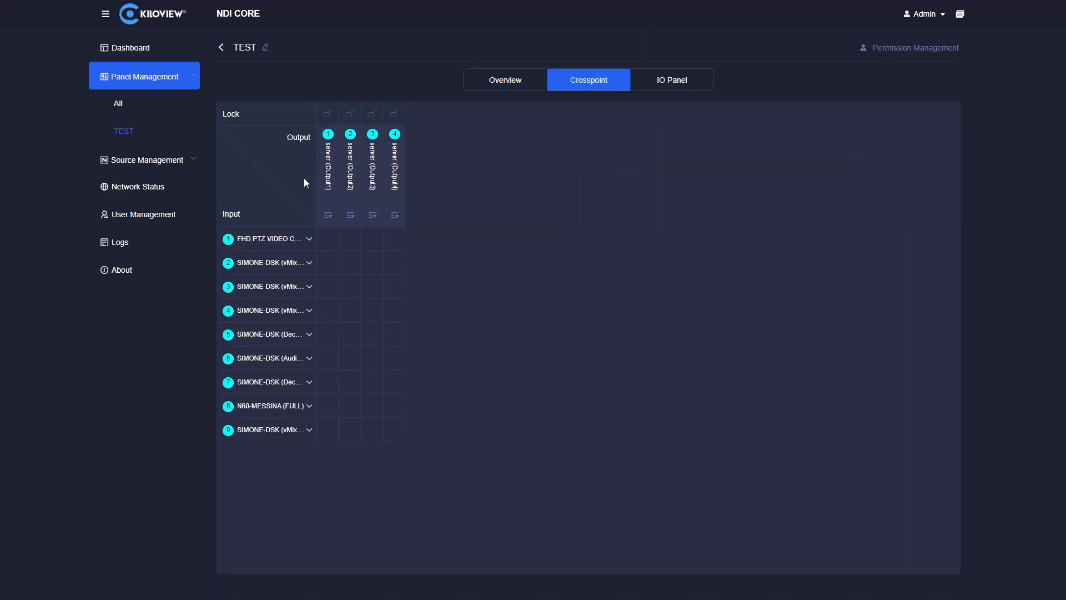
pyautogui.moveTo(286, 151)
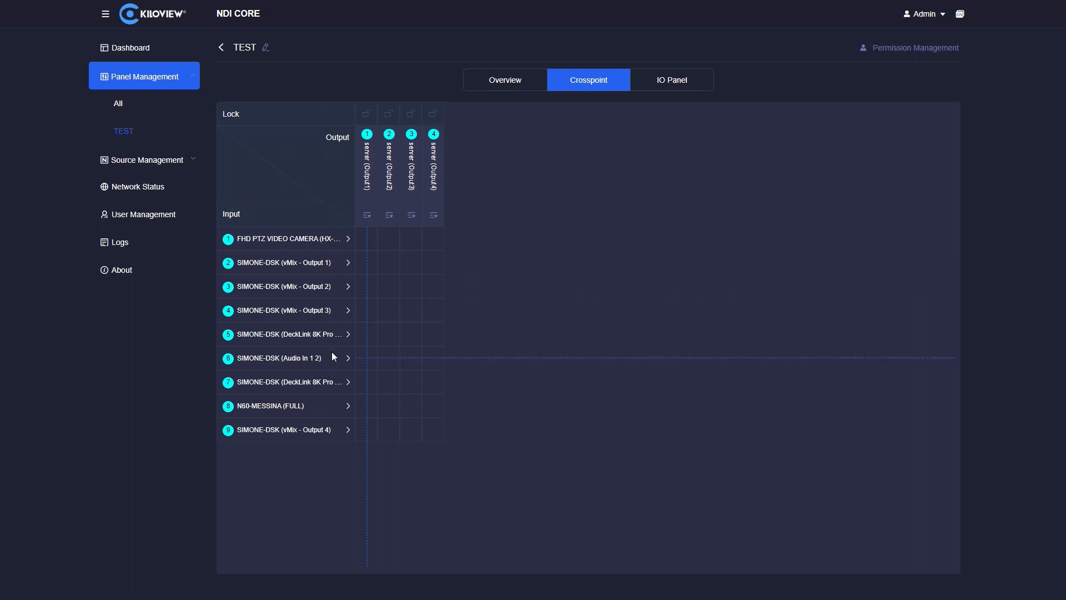
pyautogui.moveTo(677, 81)
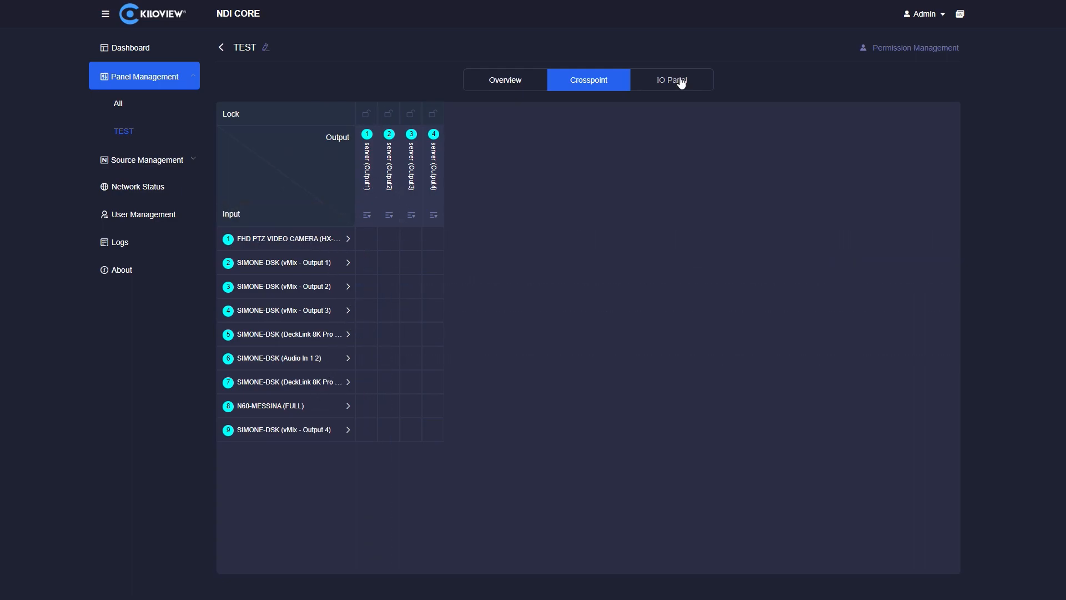
# - Show the TEST panel's IO Panel view with input and output tiles
pyautogui.click(671, 80)
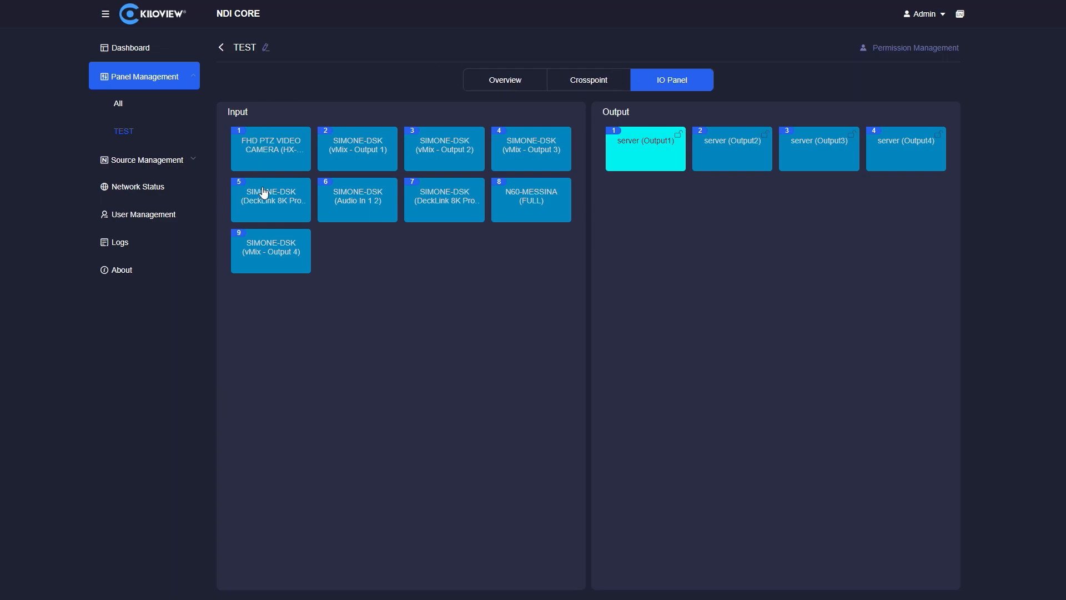
pyautogui.moveTo(634, 189)
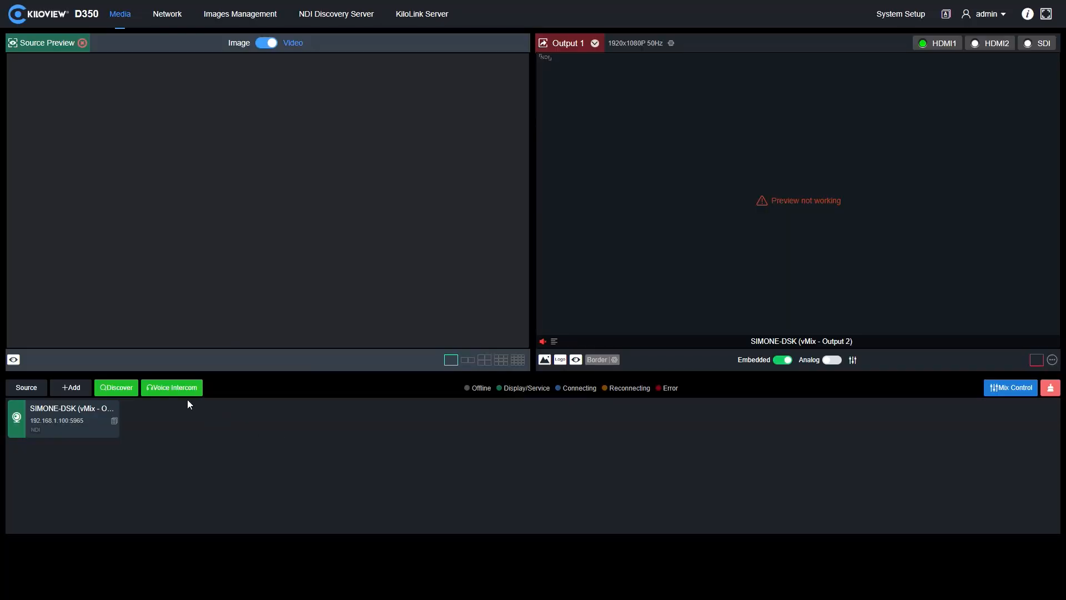
# - Discover network sources on the D350 and add SERVER (dst-Output1) as a decoder source
pyautogui.click(116, 386)
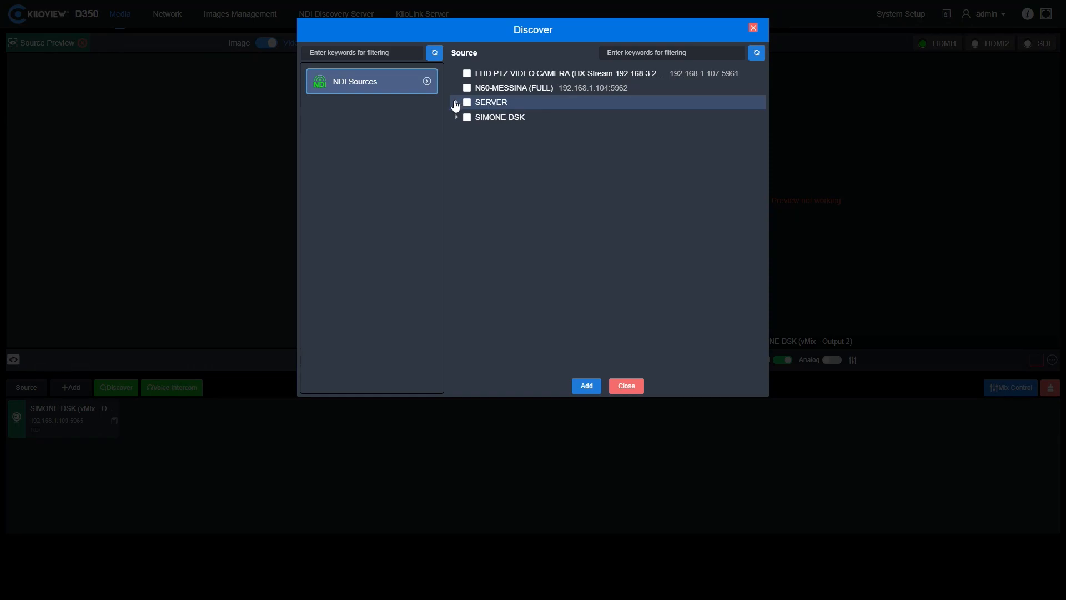
pyautogui.click(457, 102)
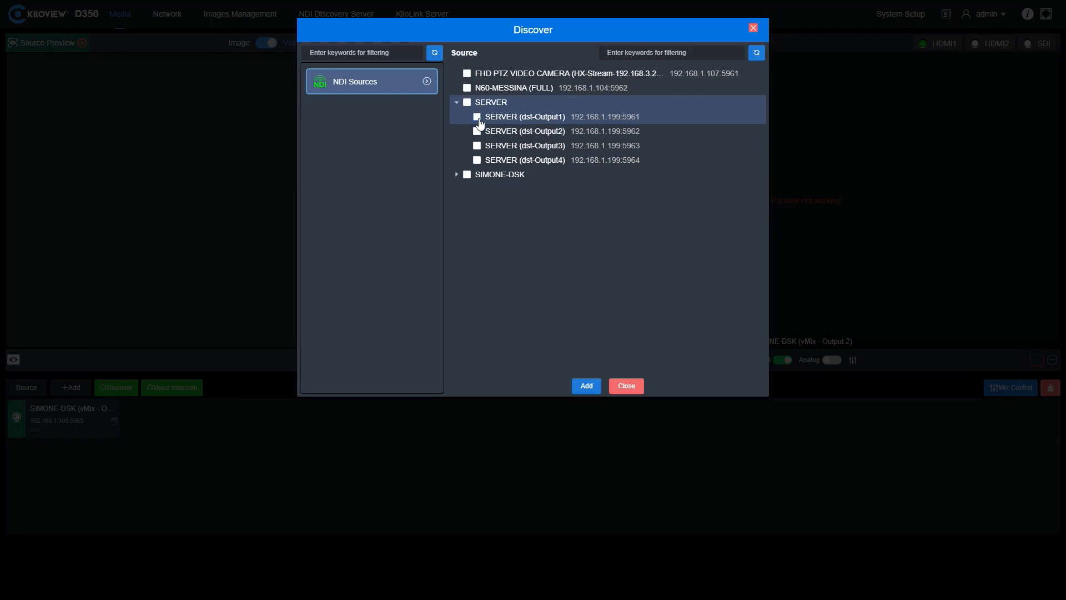
pyautogui.click(476, 116)
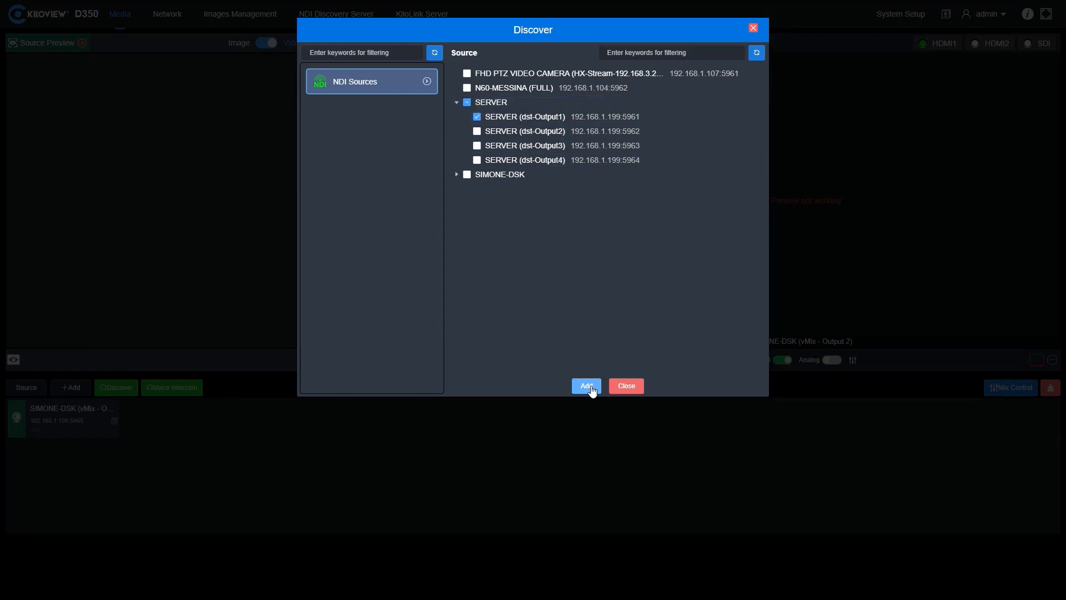
pyautogui.click(585, 385)
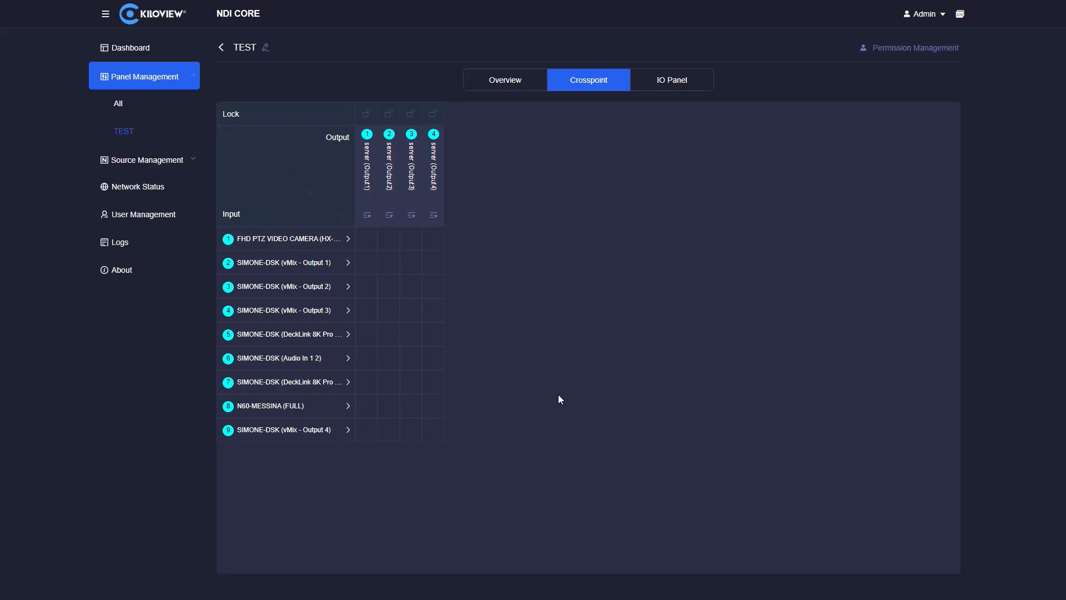
pyautogui.moveTo(488, 411)
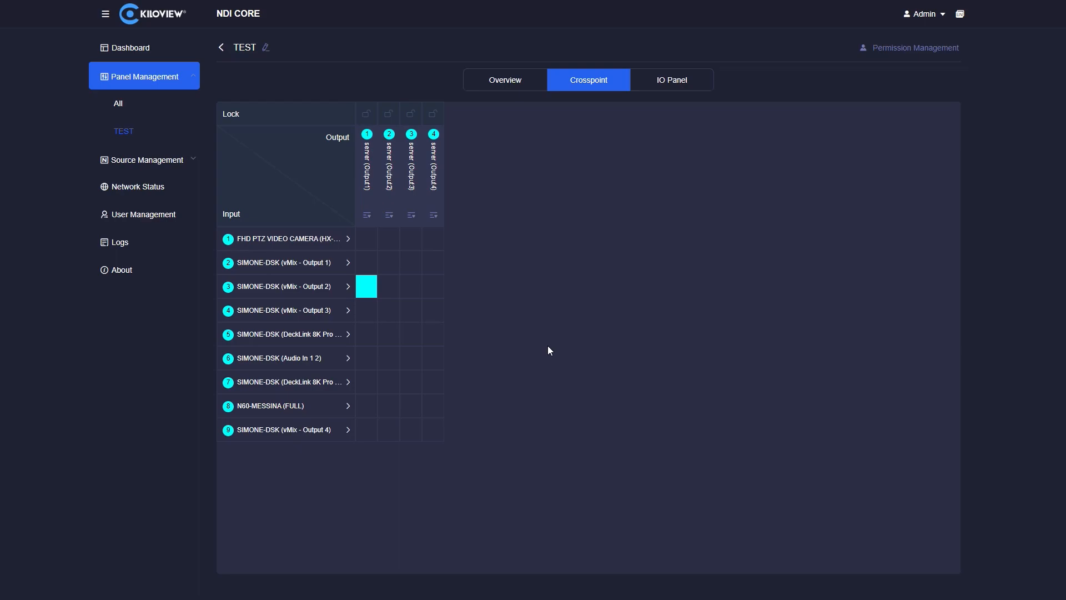
pyautogui.moveTo(416, 293)
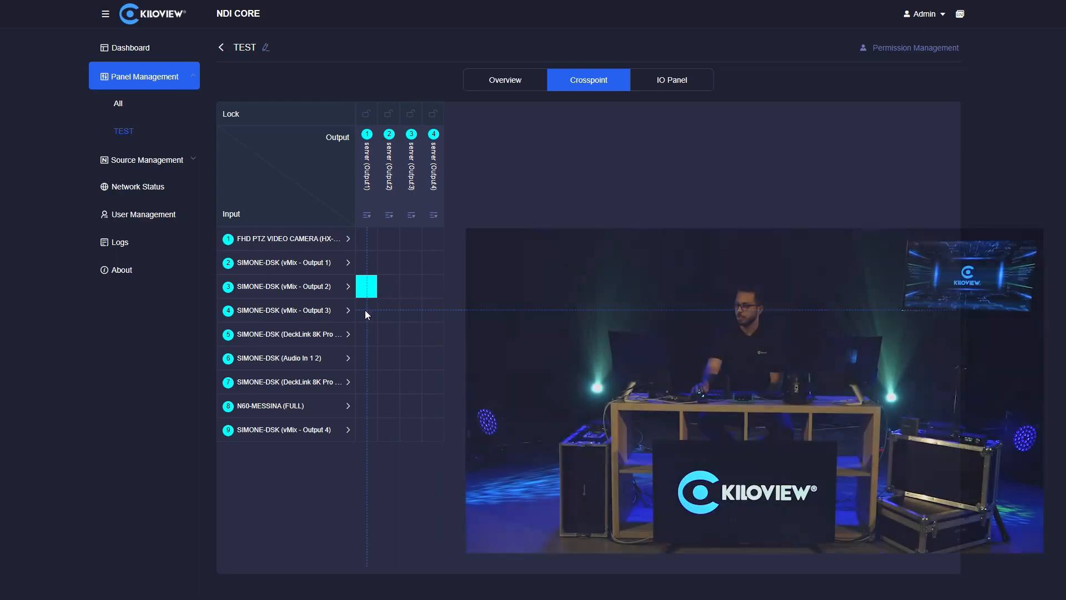
# - Route inputs 4, 5 and 7 in turn to Output1 on the Crosspoint grid
pyautogui.click(365, 309)
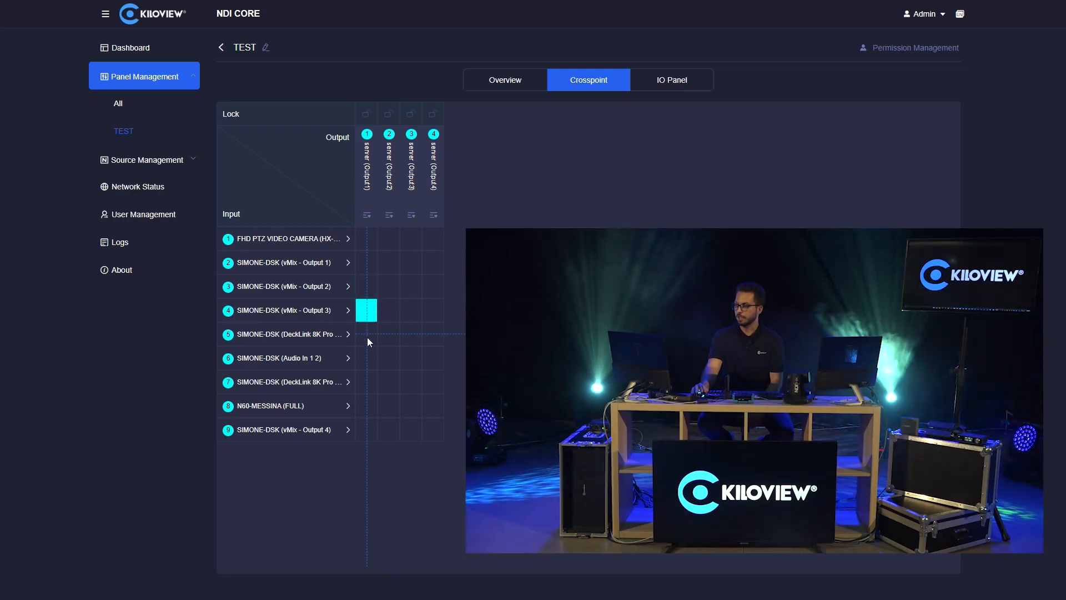
pyautogui.click(365, 381)
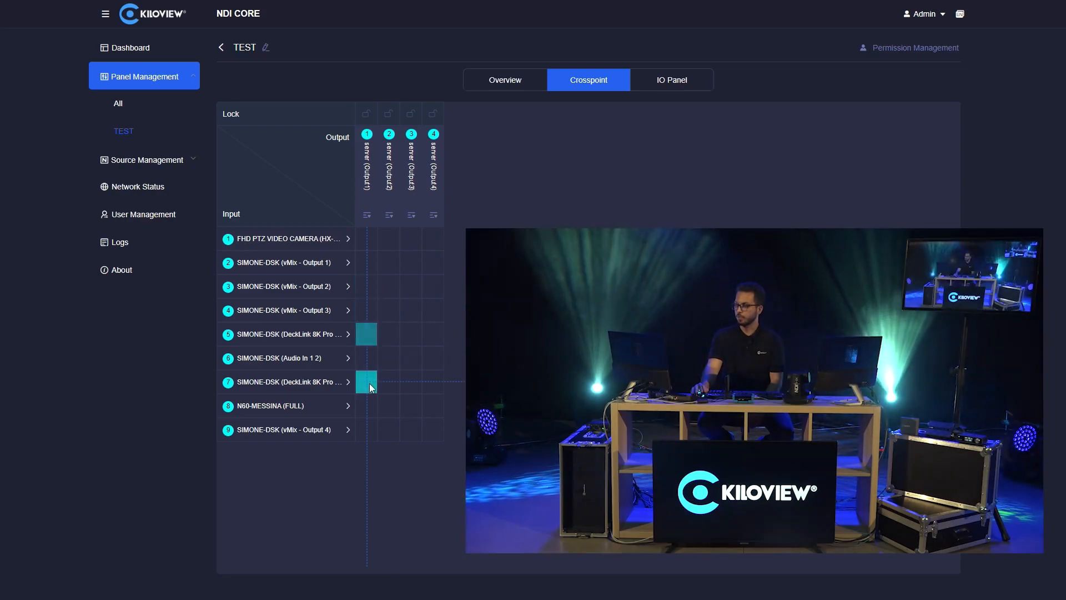
pyautogui.click(366, 406)
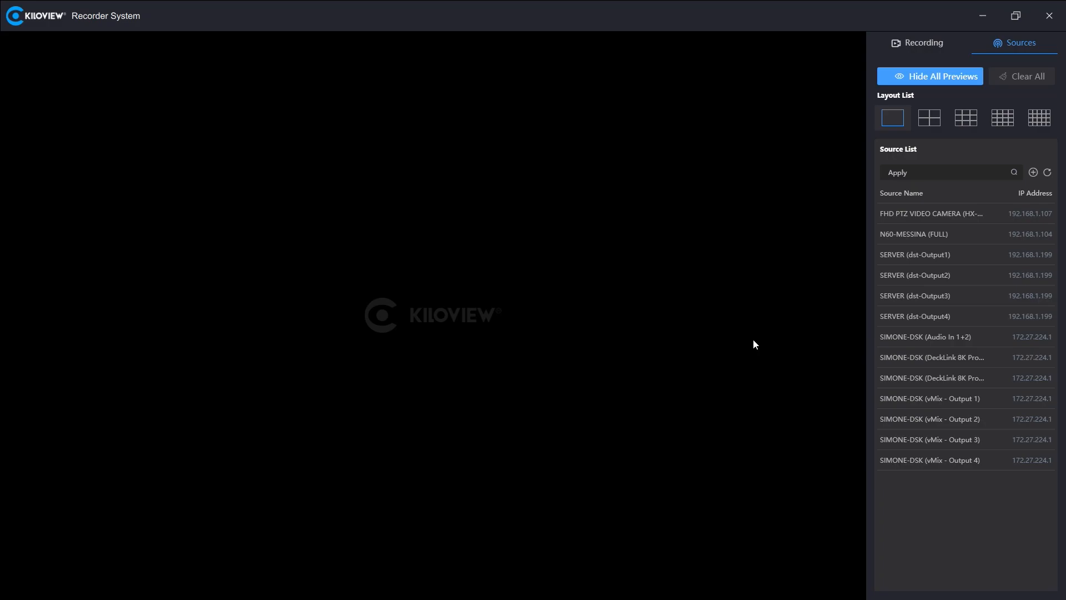
pyautogui.moveTo(732, 282)
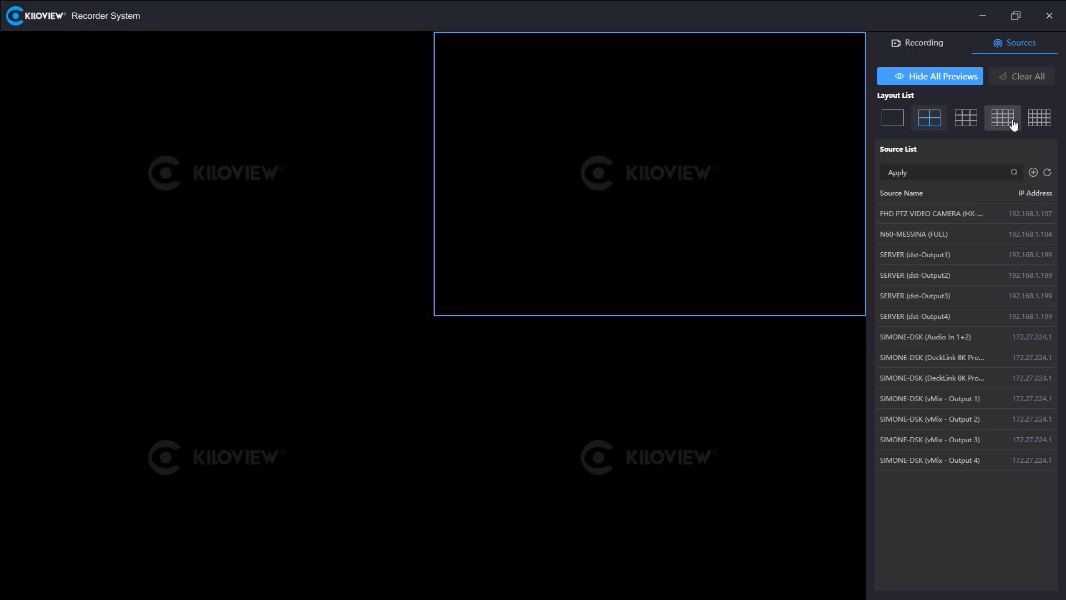
# - Switch the preview to the largest grid in Layout List and show the Recording status panel
pyautogui.click(1038, 117)
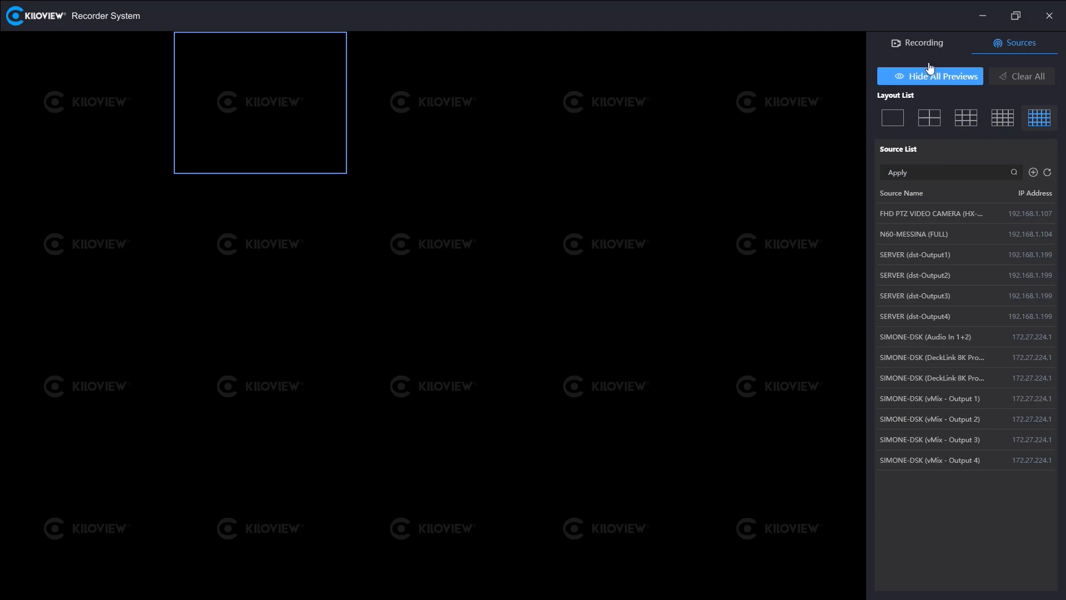
pyautogui.click(923, 42)
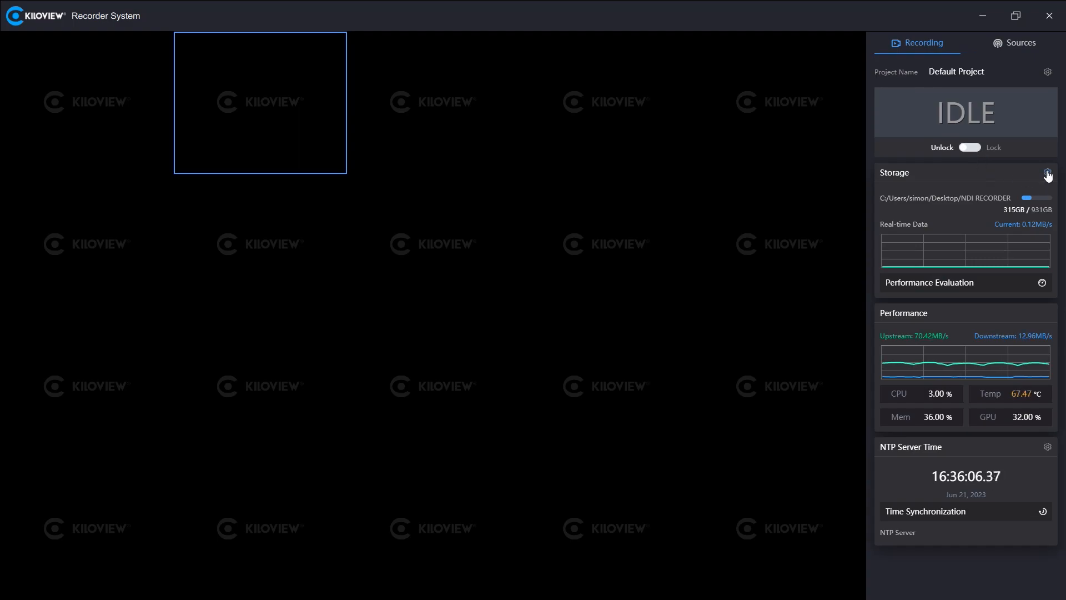
# - Review storage rules (10000 MB size limit, split options) and then the NTP time-server page
pyautogui.click(1047, 173)
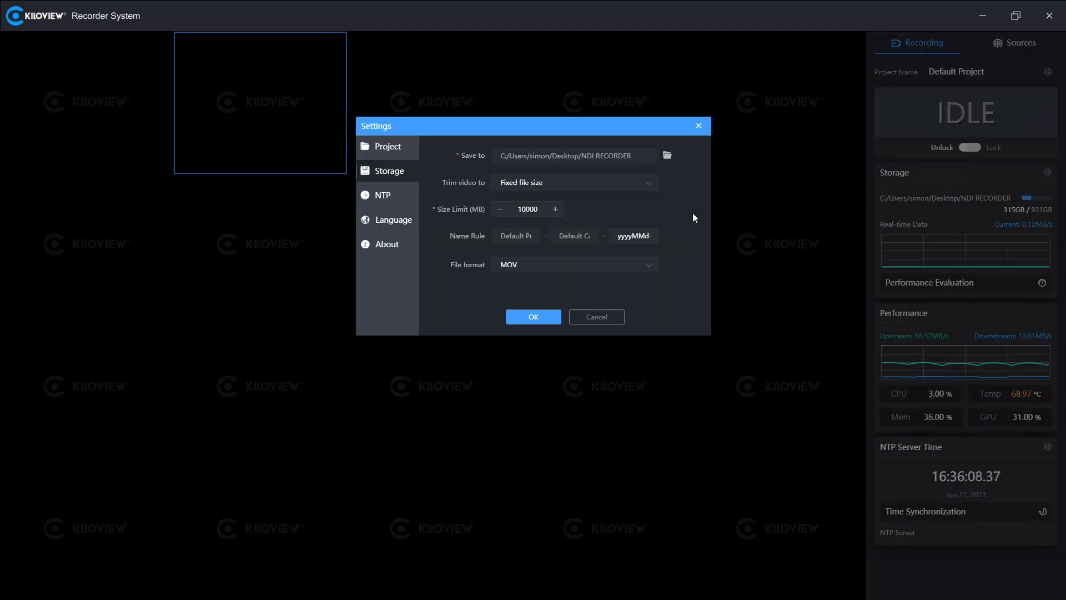
pyautogui.click(528, 209)
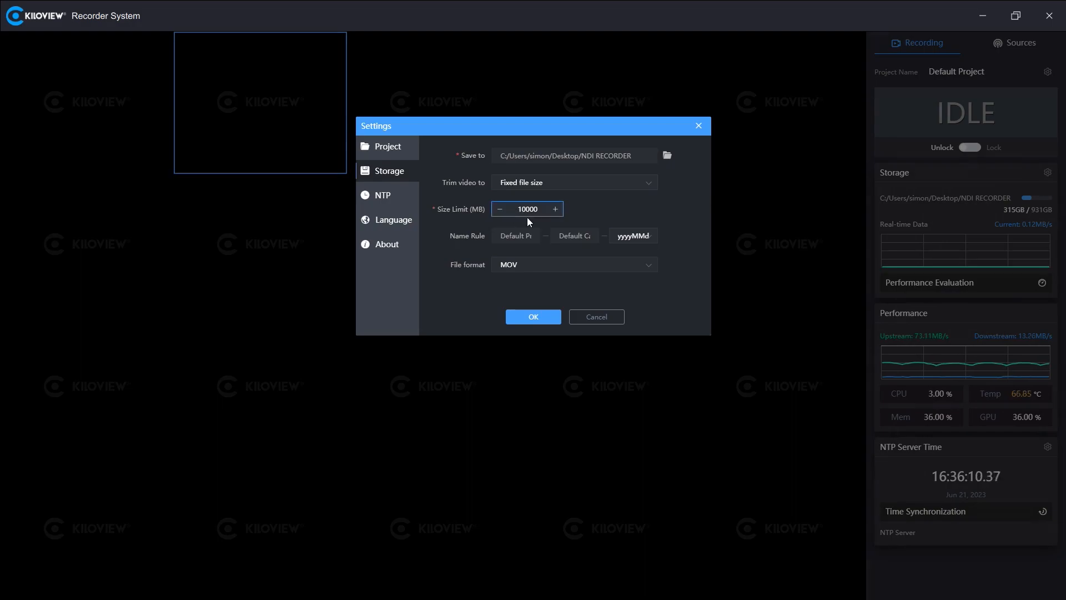
pyautogui.click(573, 182)
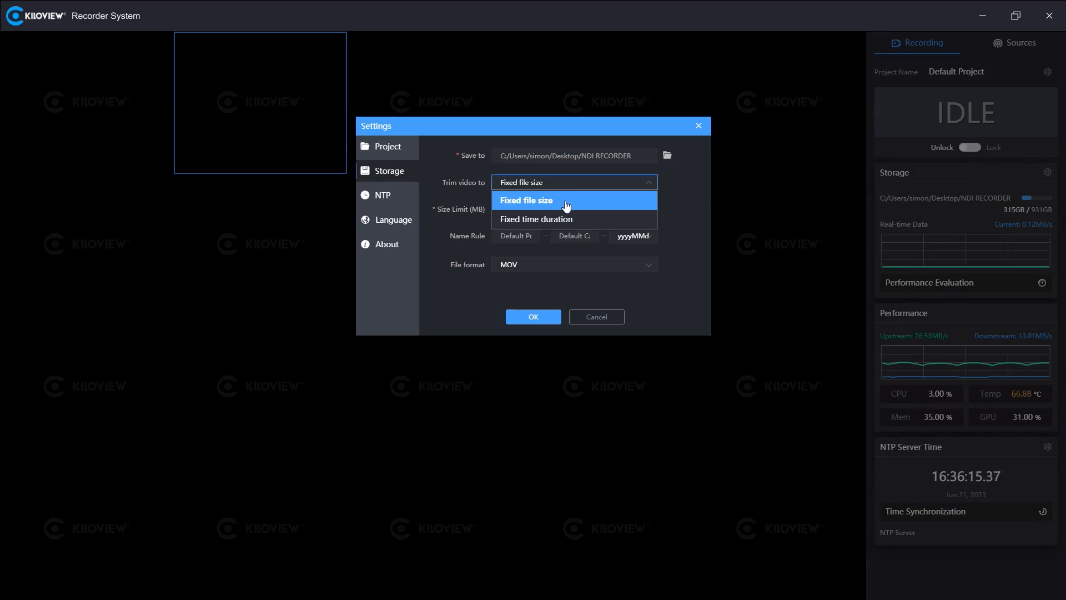
pyautogui.click(383, 195)
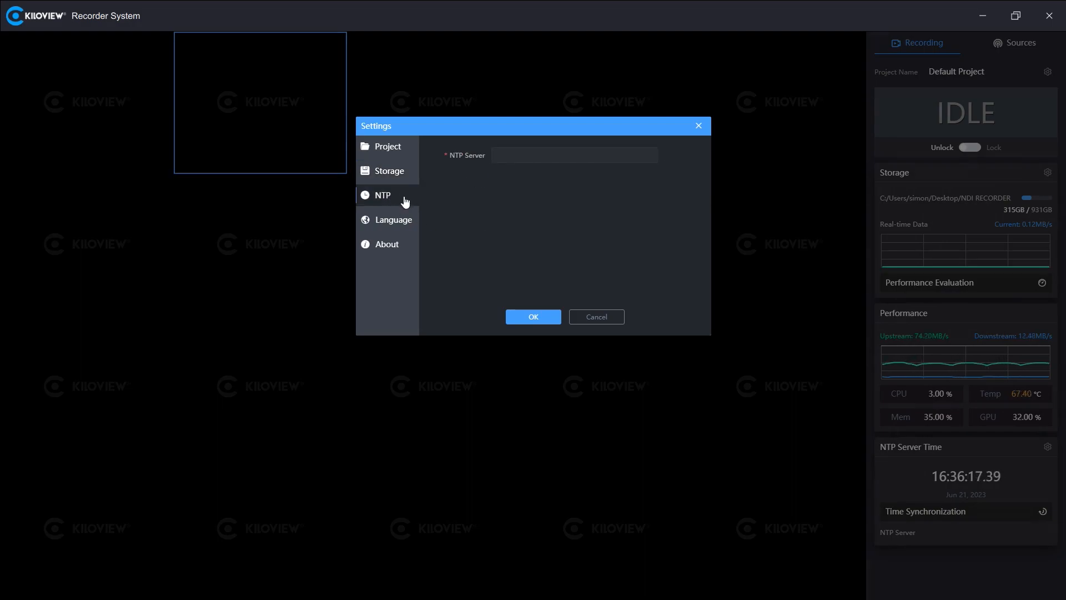
pyautogui.moveTo(402, 166)
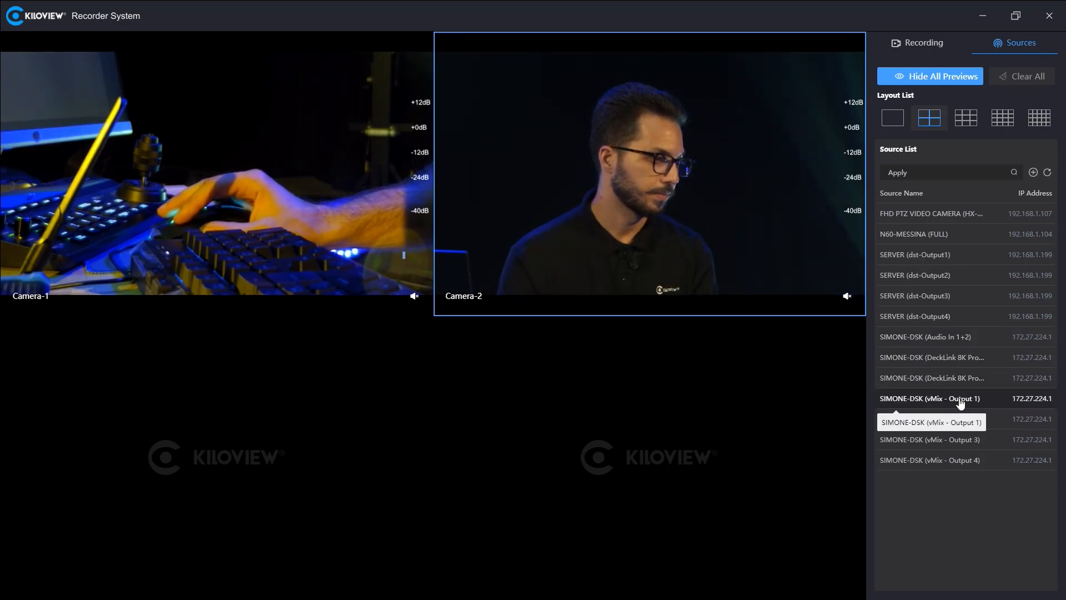
# - Assign SIMONE-DSK vMix Output 1 to Camera-3 and vMix Output 4 to Camera-4
pyautogui.click(929, 419)
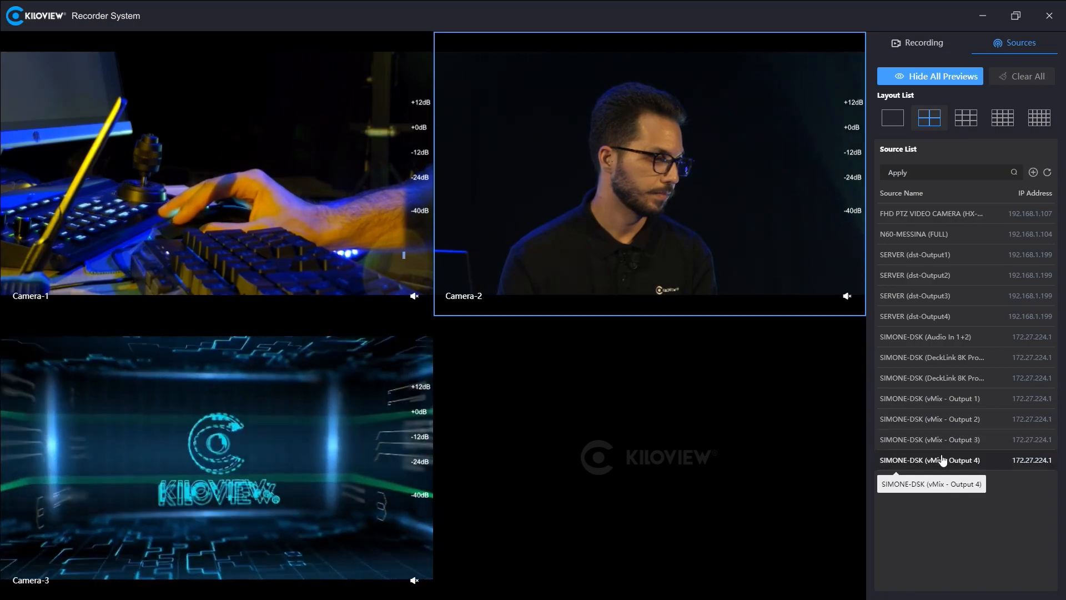
pyautogui.click(918, 43)
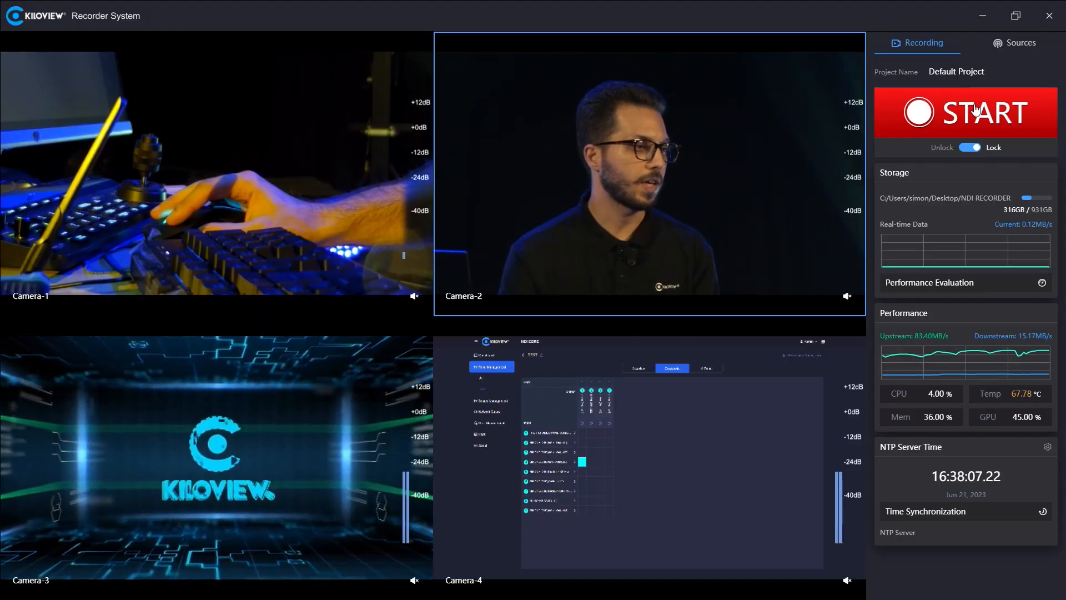
# - Start recording the four feeds, confirm, let it run about 46 seconds, then stop and confirm
pyautogui.click(964, 112)
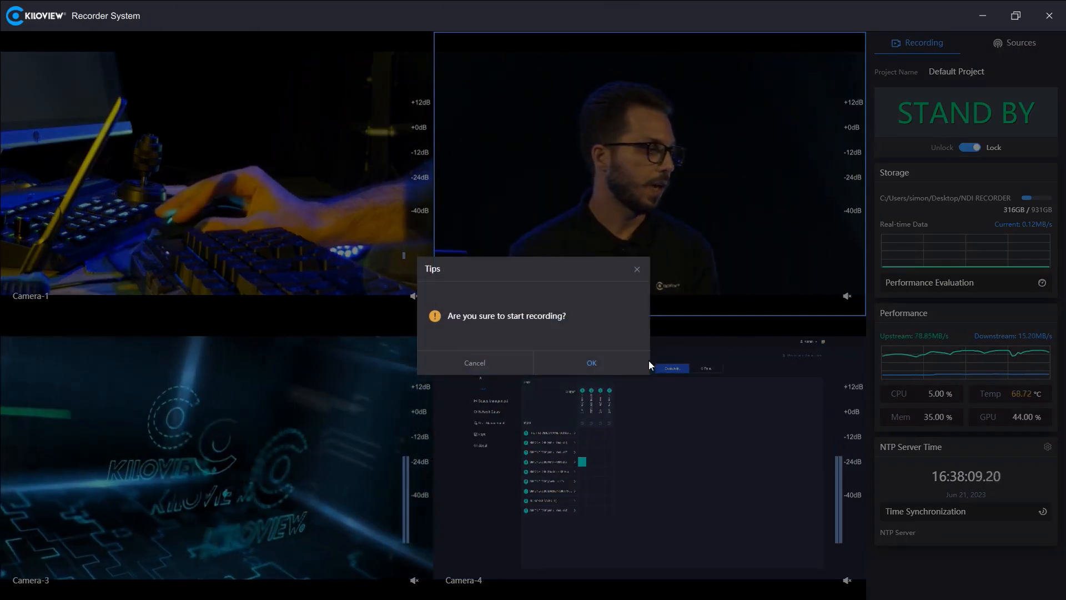
pyautogui.click(589, 362)
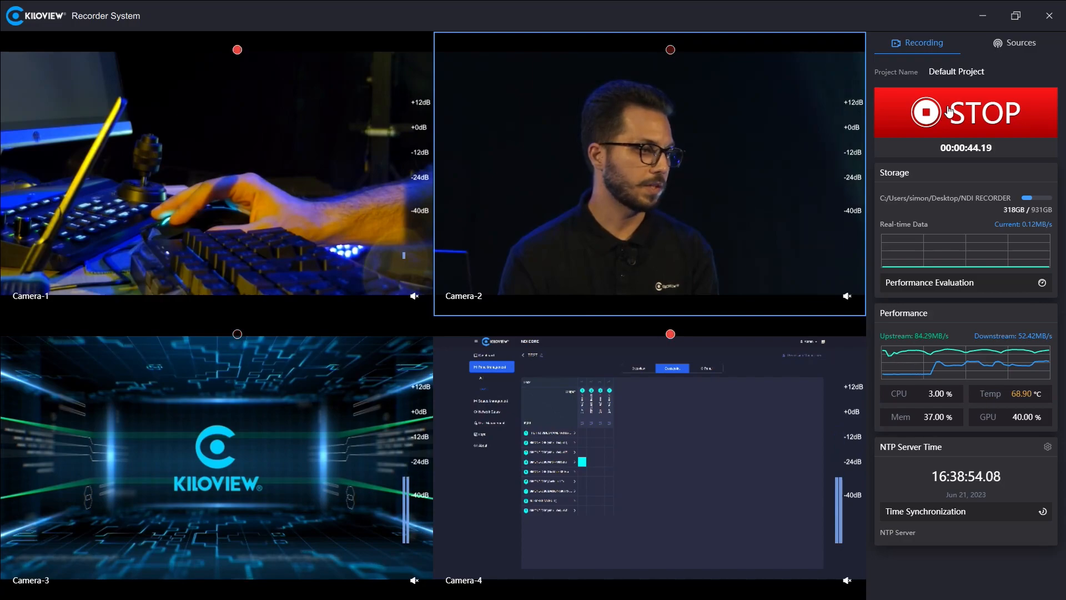
pyautogui.click(963, 114)
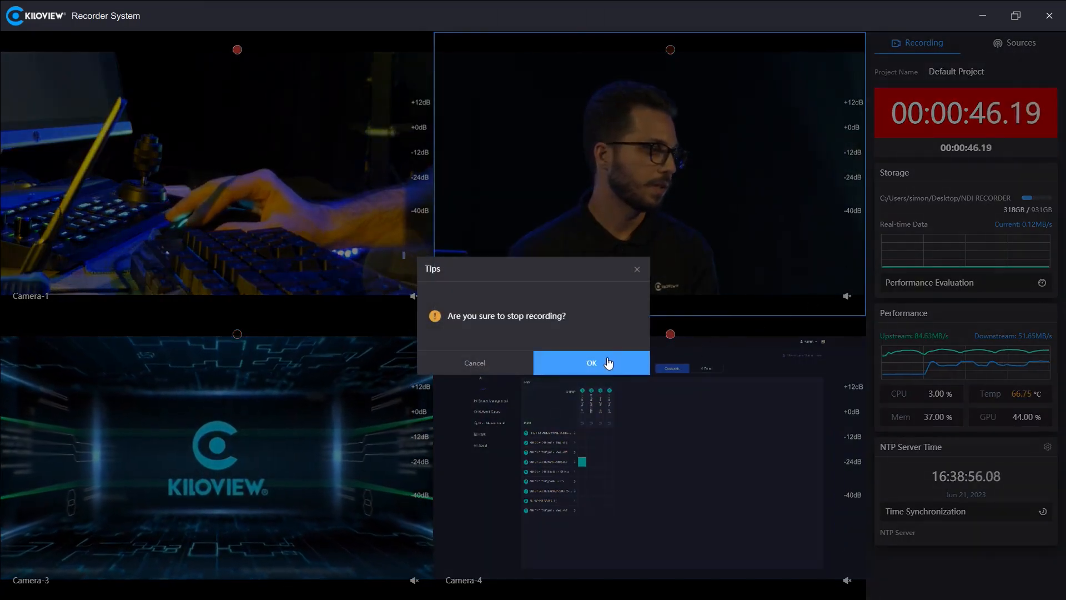
pyautogui.click(590, 362)
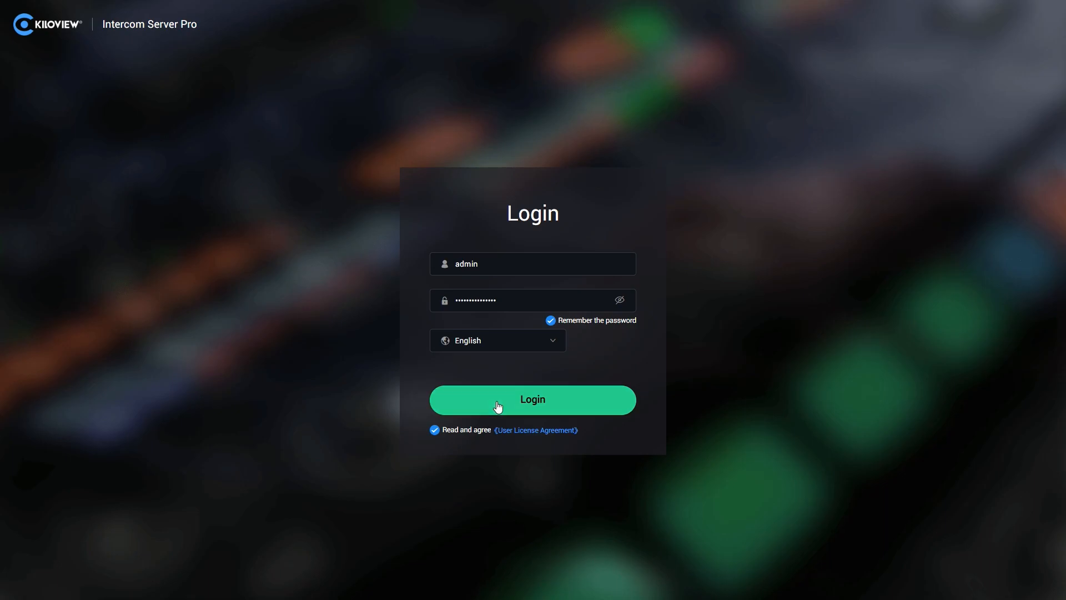
# - Sign in as admin and create a new call named test
pyautogui.click(532, 399)
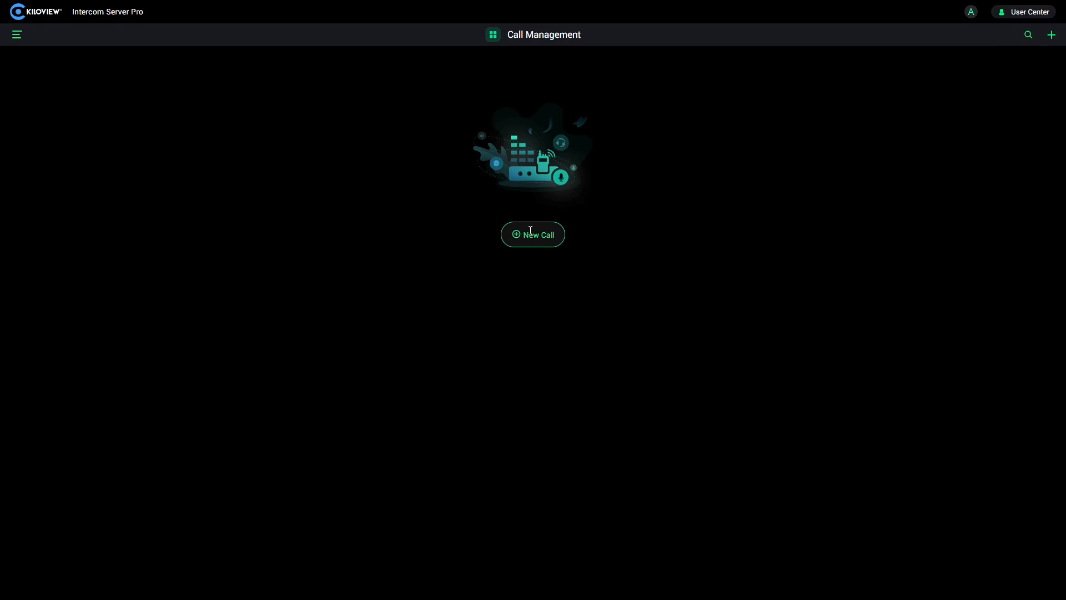
pyautogui.click(532, 234)
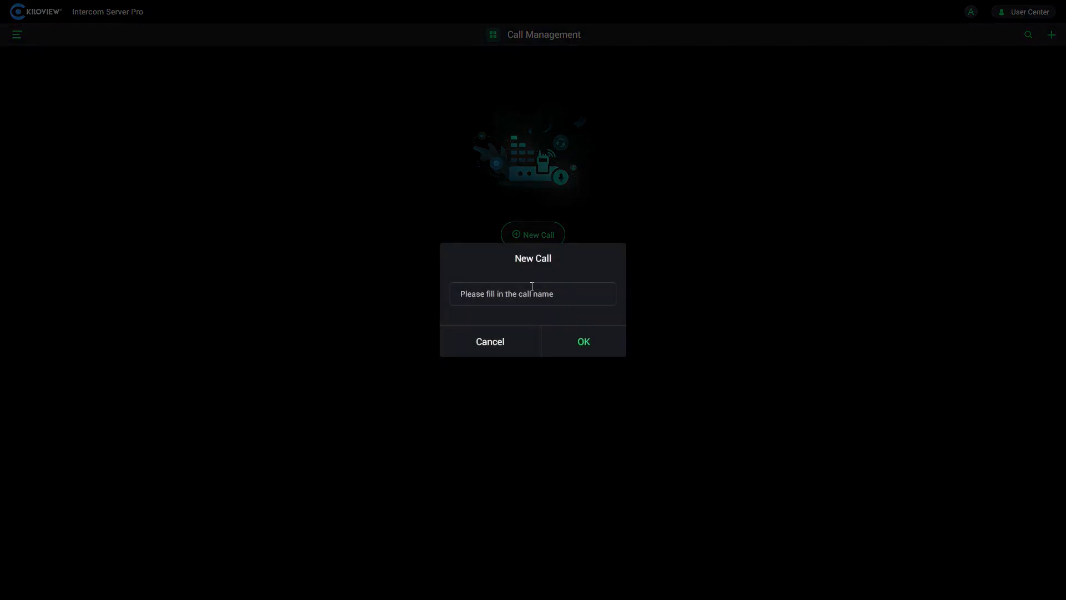
pyautogui.click(583, 341)
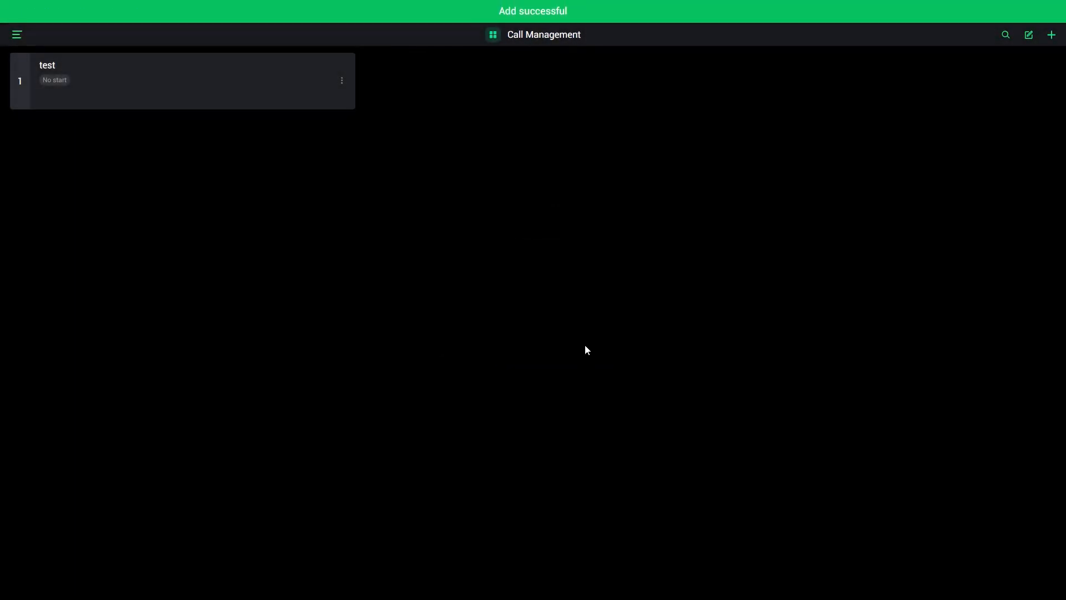
pyautogui.click(341, 80)
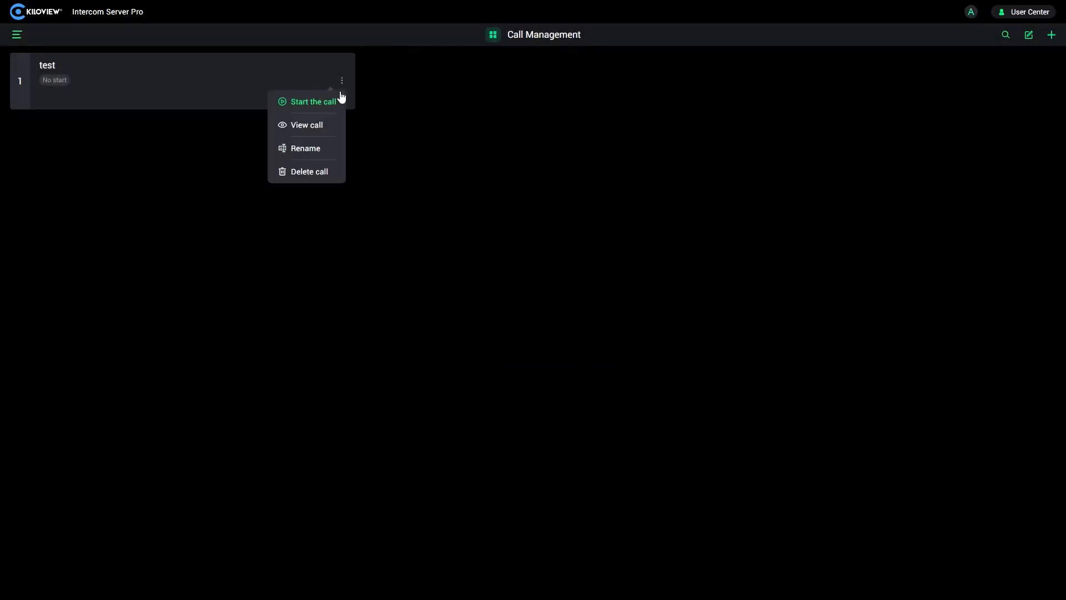
# - Start the test call from its ⋮ options menu
pyautogui.click(313, 101)
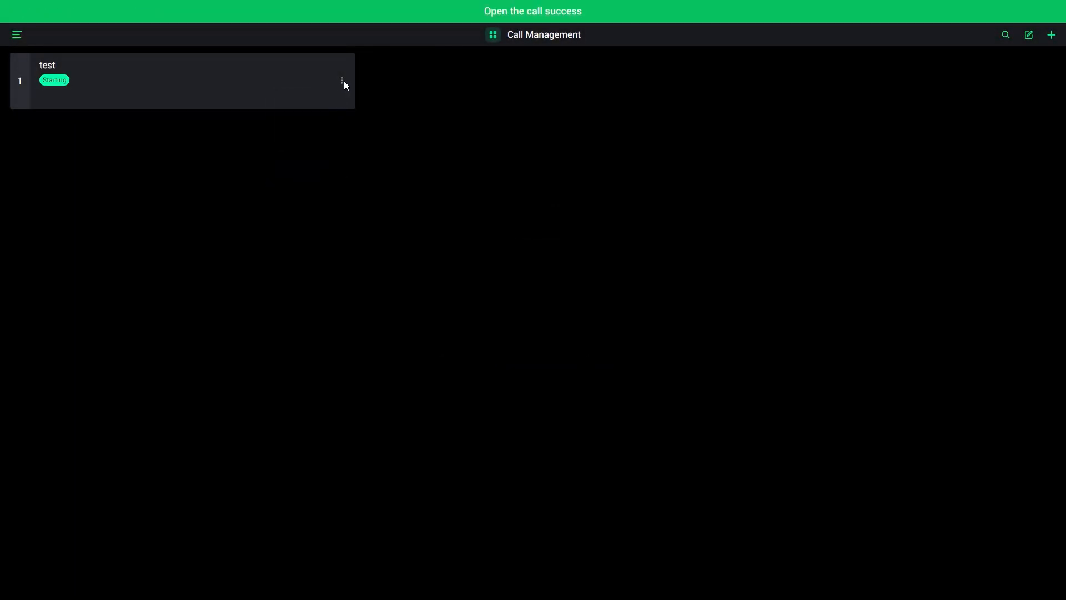
pyautogui.click(341, 81)
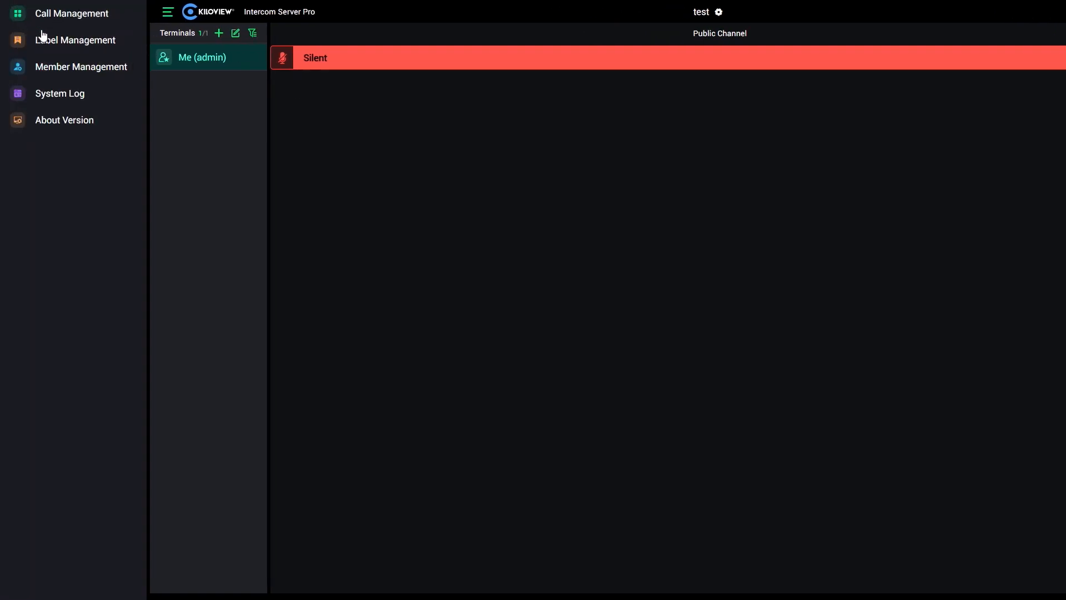
# - Show Member Management's Device user list with P1 and D350 offline
pyautogui.click(80, 67)
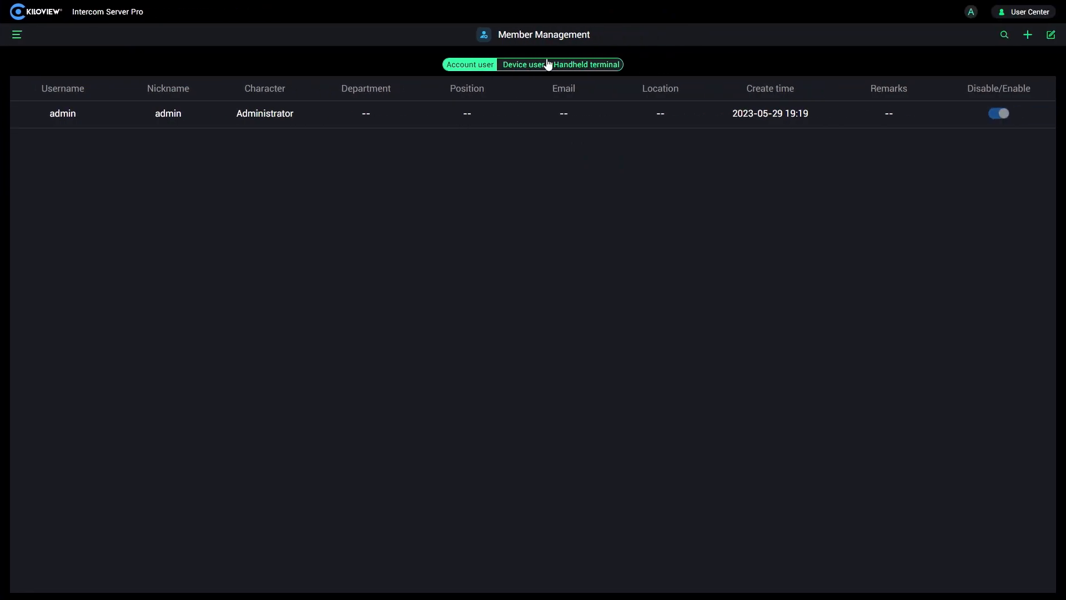
pyautogui.click(523, 64)
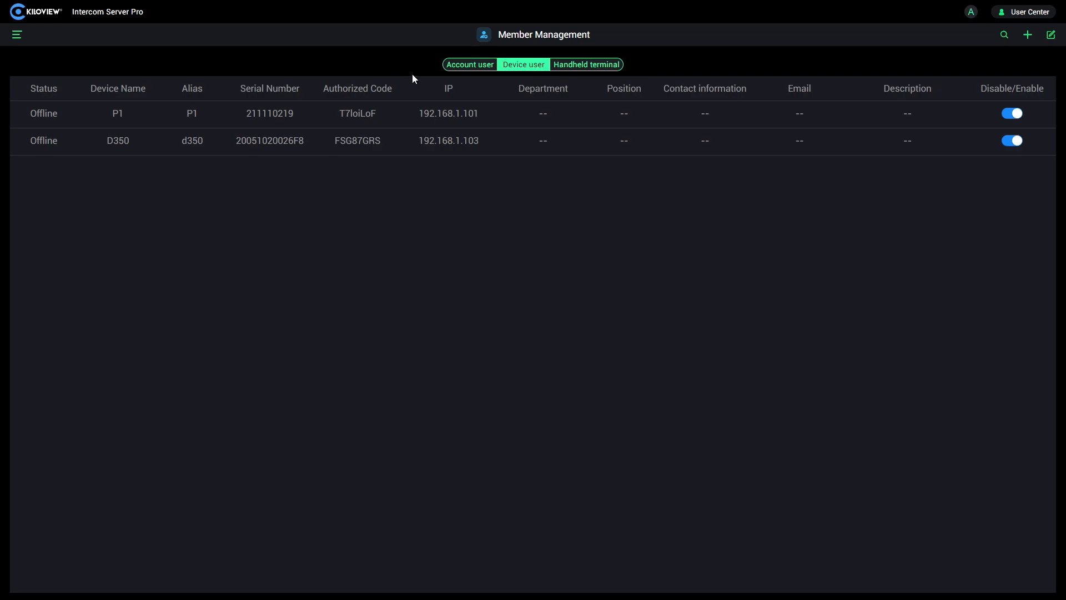
pyautogui.moveTo(227, 124)
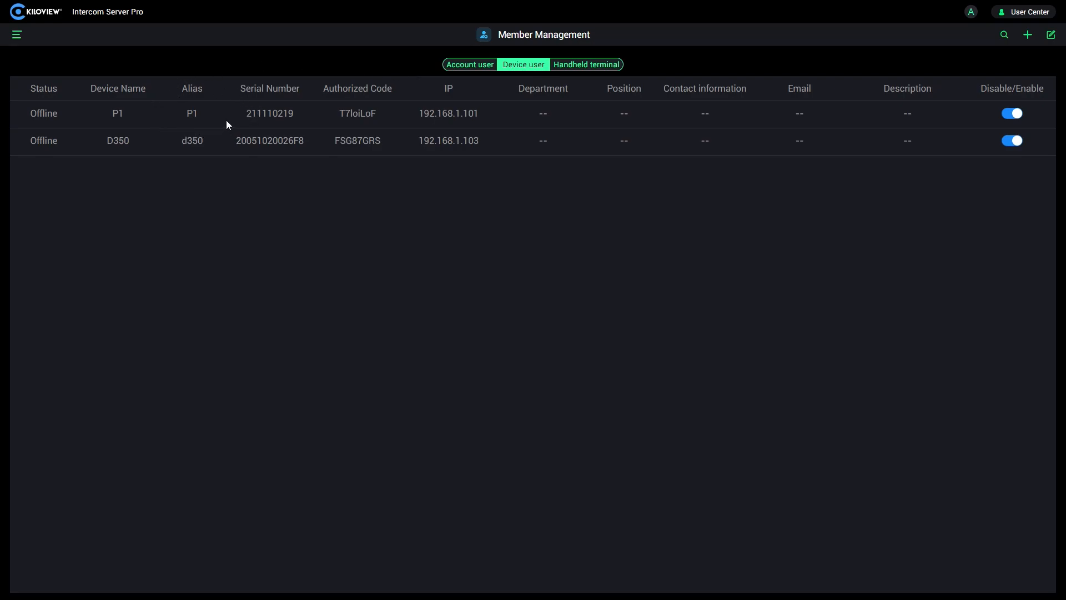
pyautogui.moveTo(249, 100)
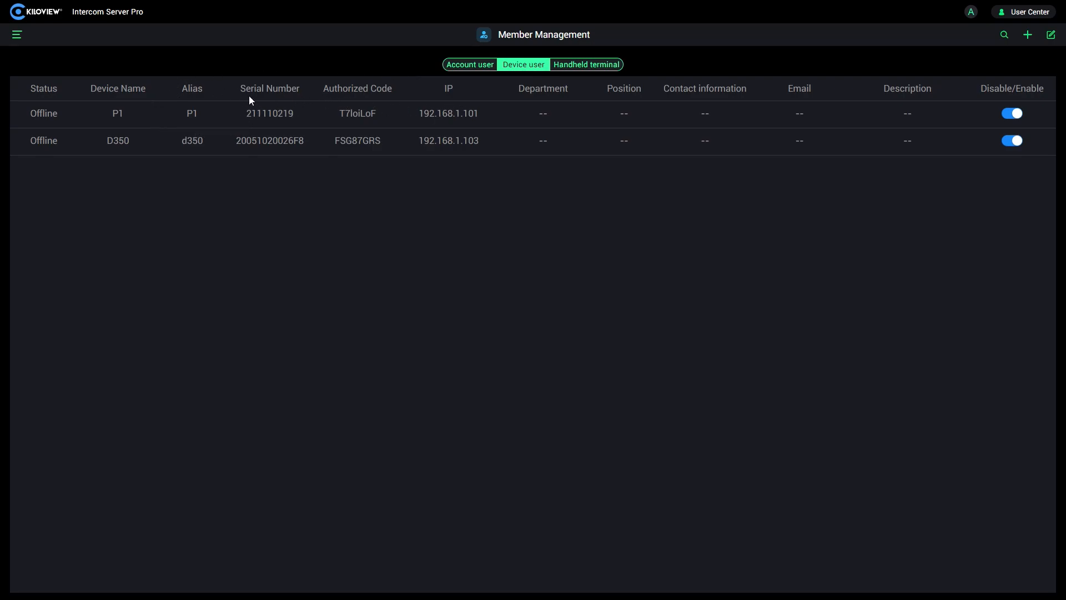
pyautogui.moveTo(308, 120)
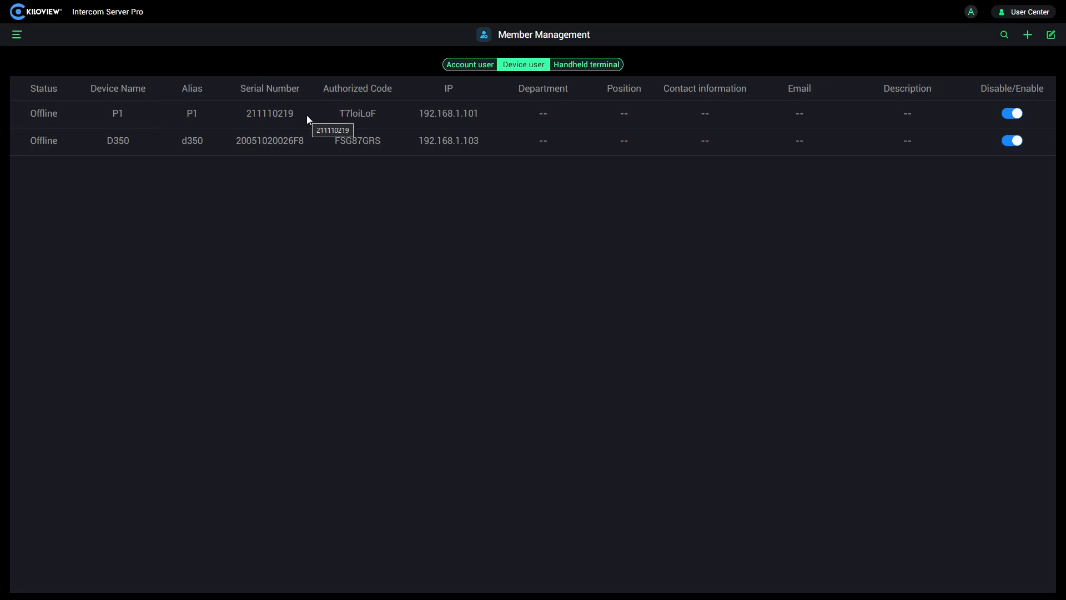
pyautogui.moveTo(382, 116)
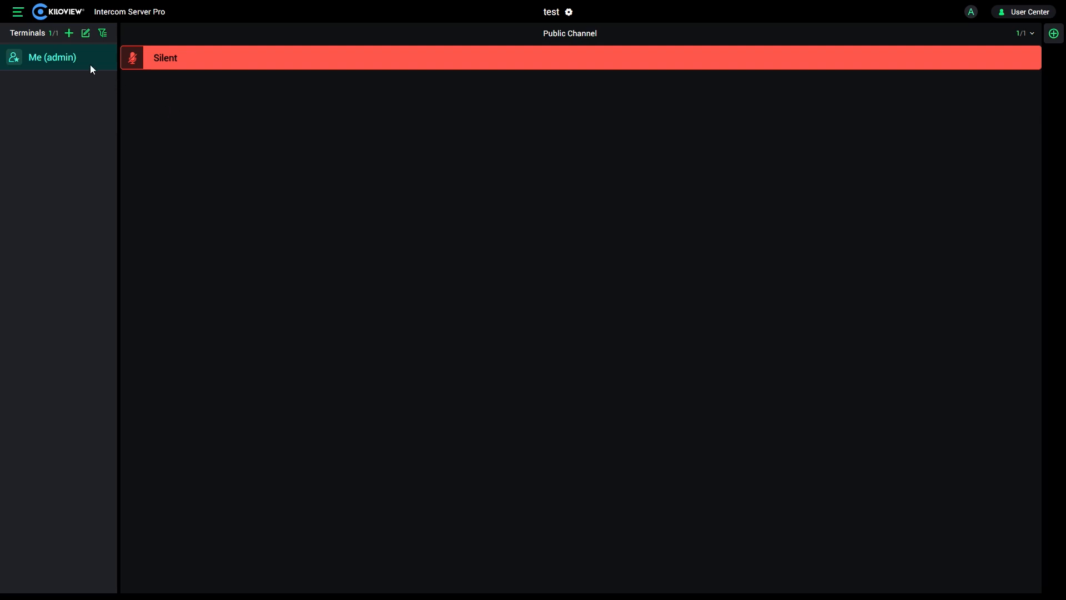
# - Add P1 and d350 as terminals so the test call holds three terminals with admin
pyautogui.click(1052, 34)
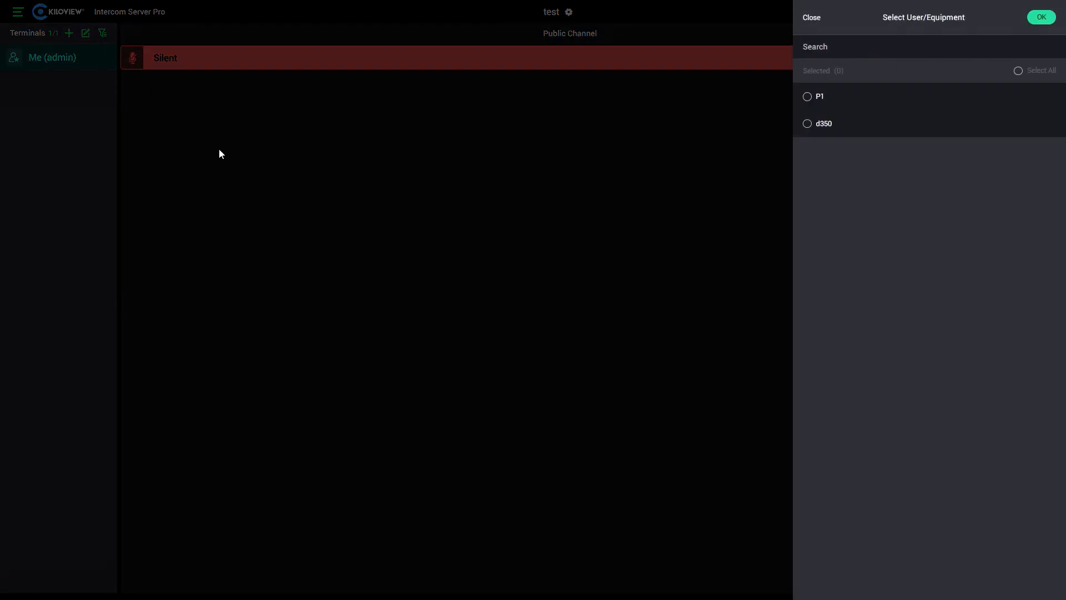
pyautogui.click(807, 95)
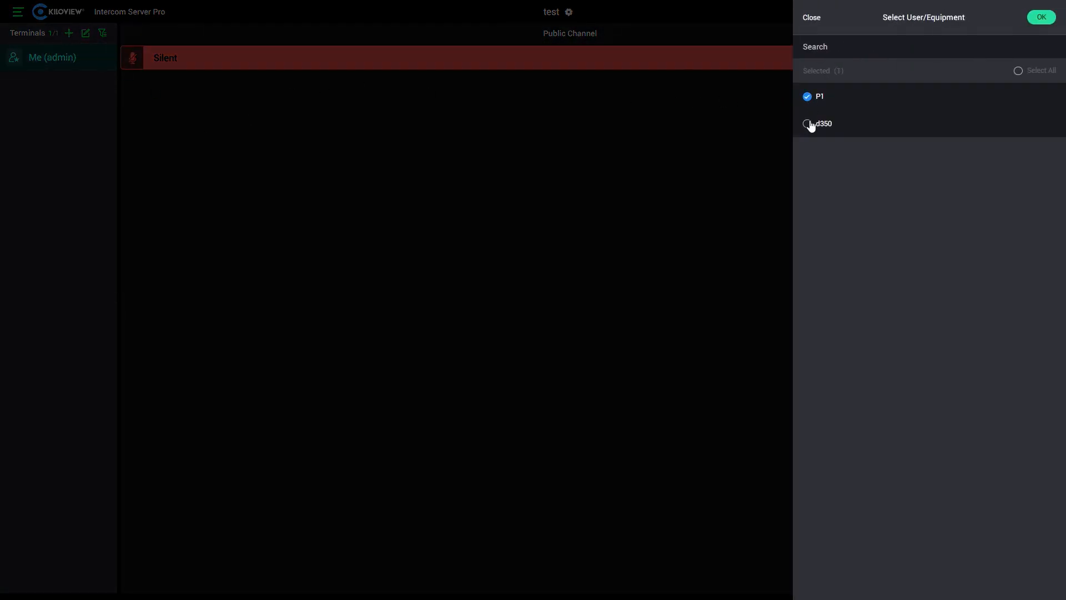
pyautogui.click(1040, 17)
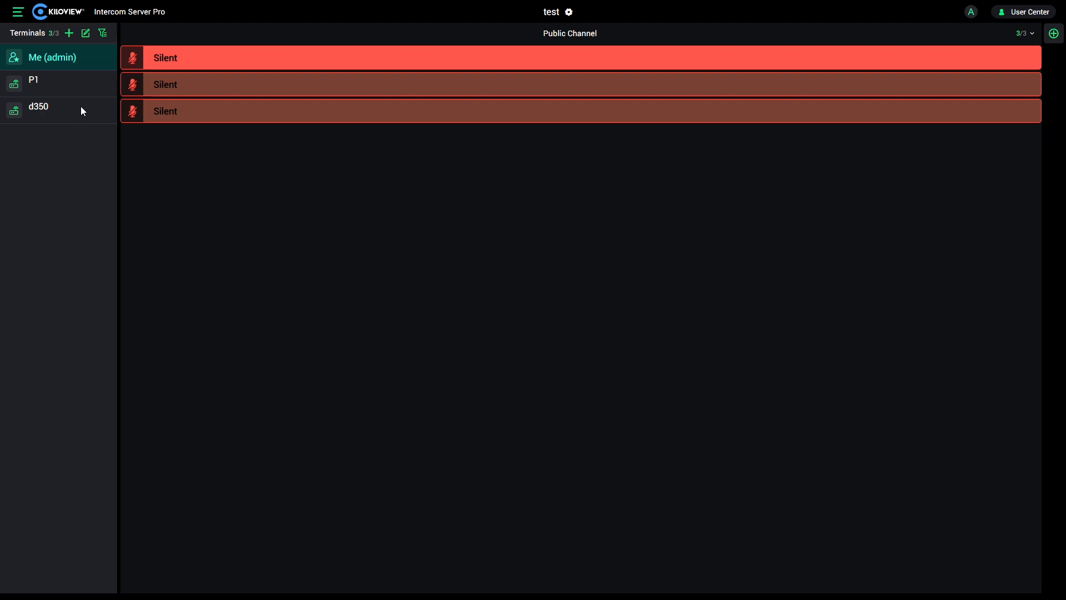
pyautogui.moveTo(62, 113)
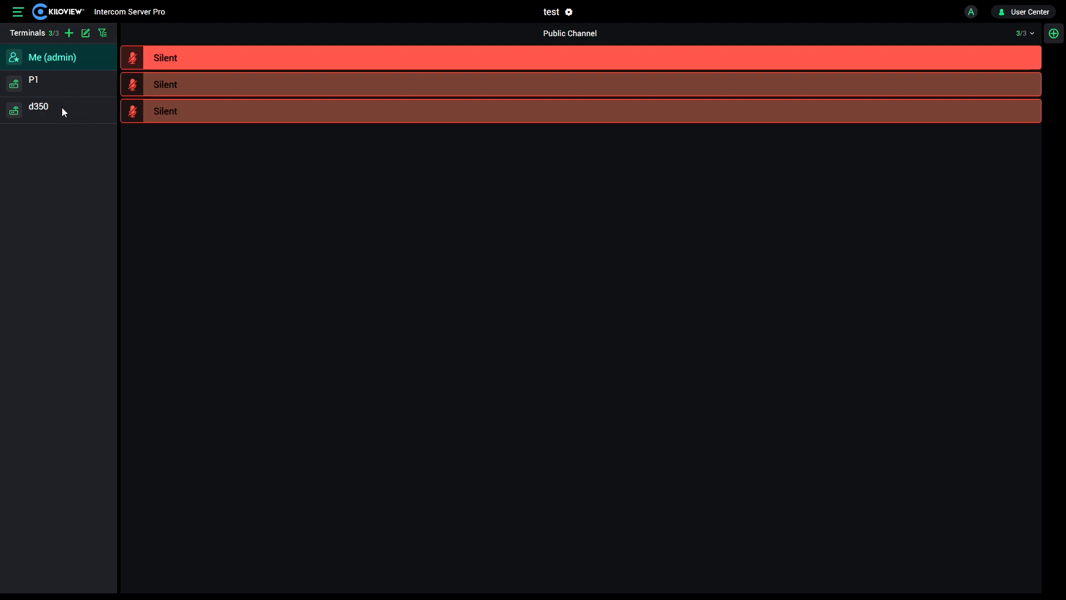
pyautogui.moveTo(943, 160)
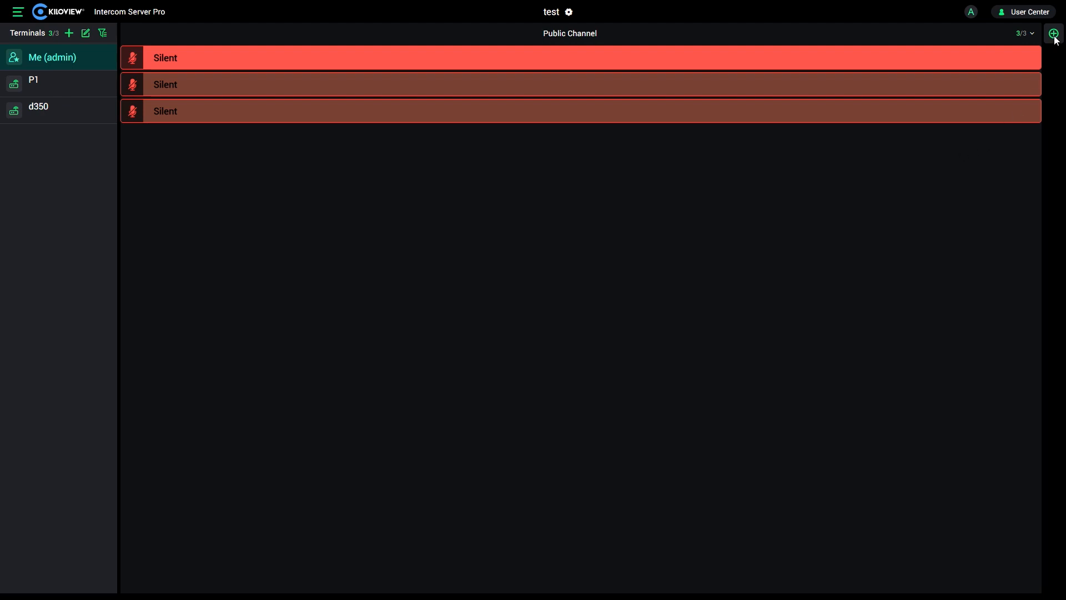
# - Add a channel named 2 holding admin and P1, leaving d350 in Public Channel
pyautogui.click(1053, 33)
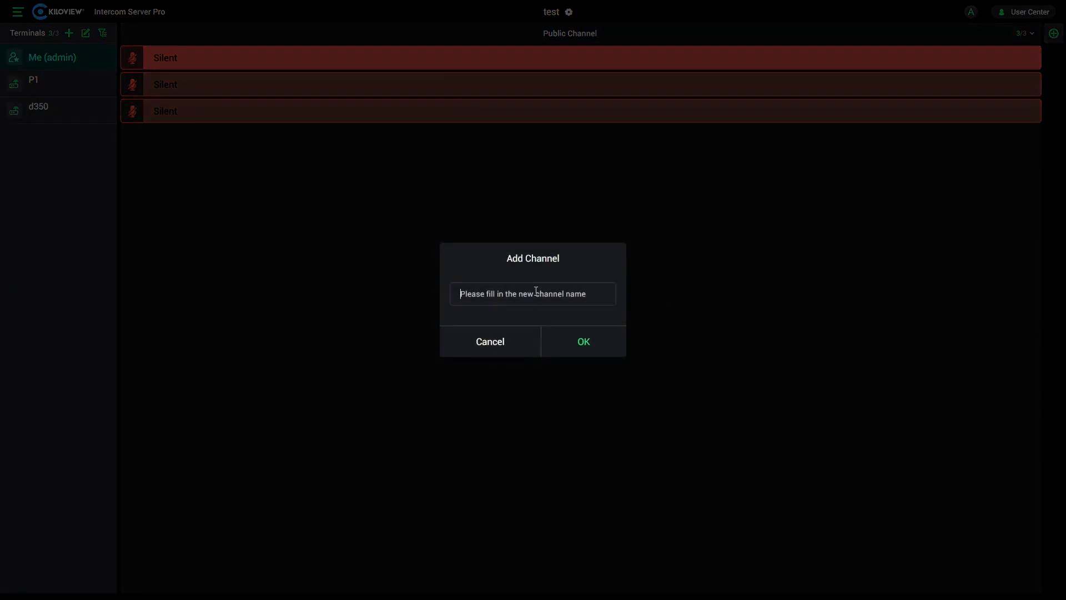
pyautogui.click(582, 341)
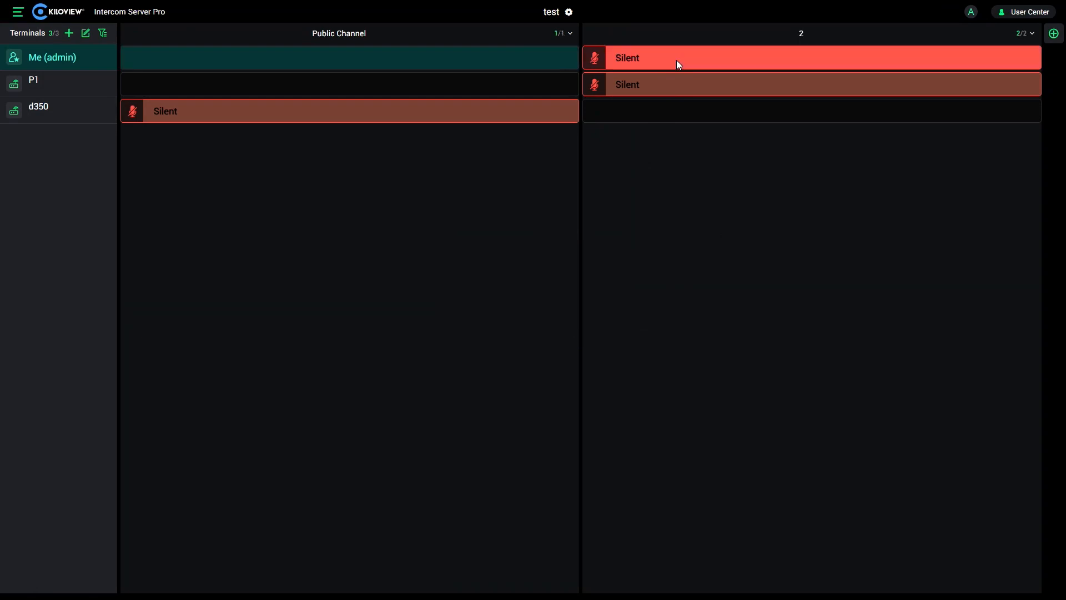
pyautogui.moveTo(646, 61)
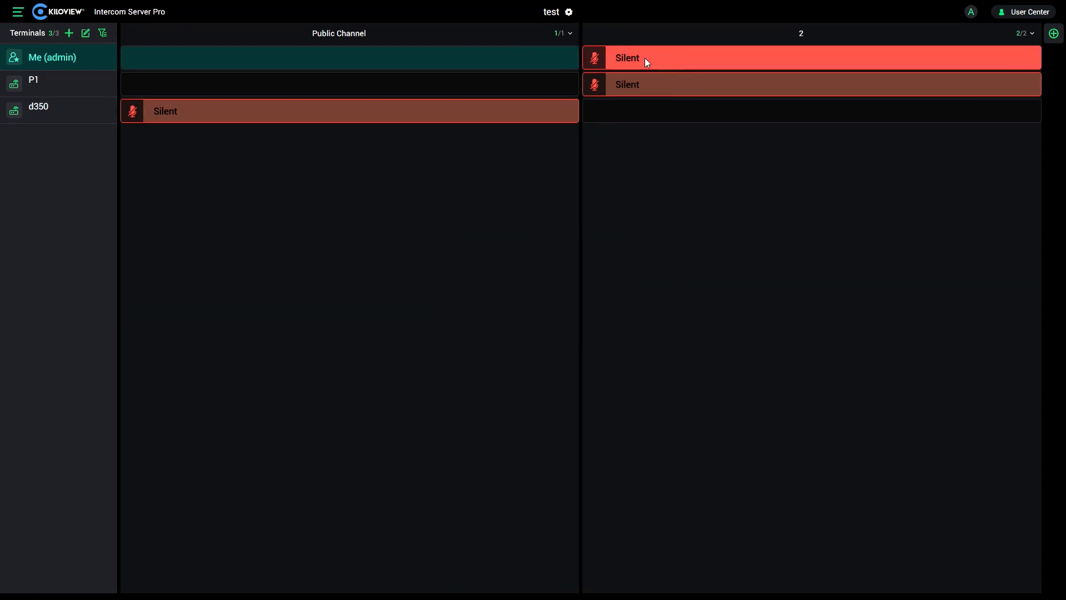